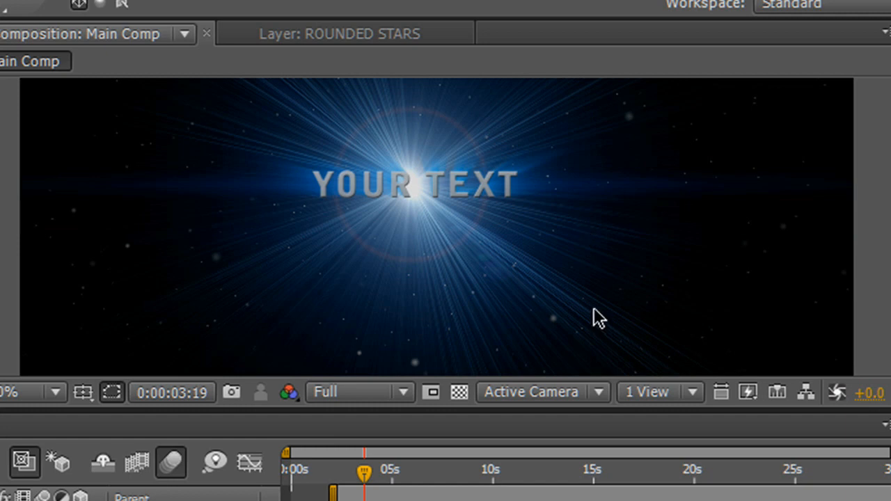
pyautogui.moveTo(414, 146)
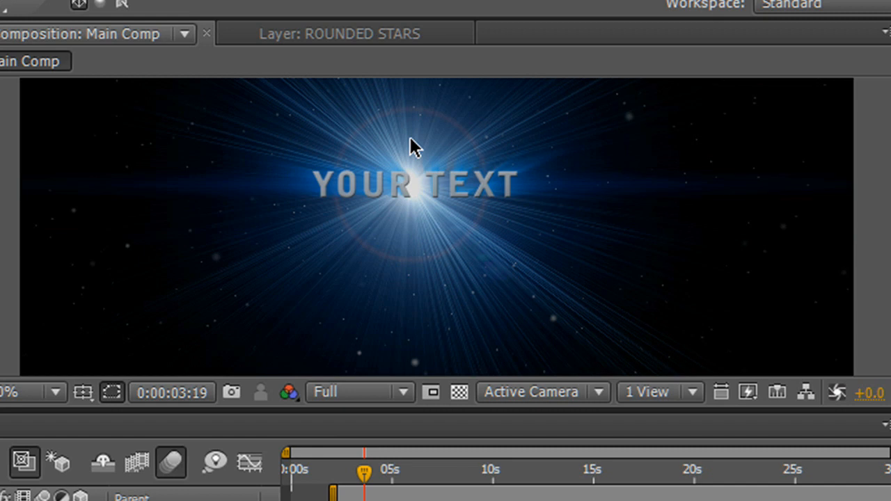
pyautogui.moveTo(283, 137)
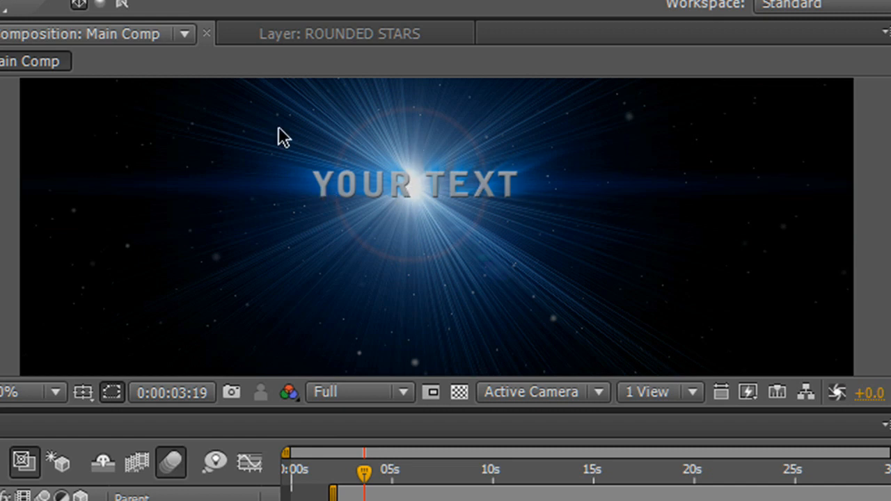
pyautogui.moveTo(512, 132)
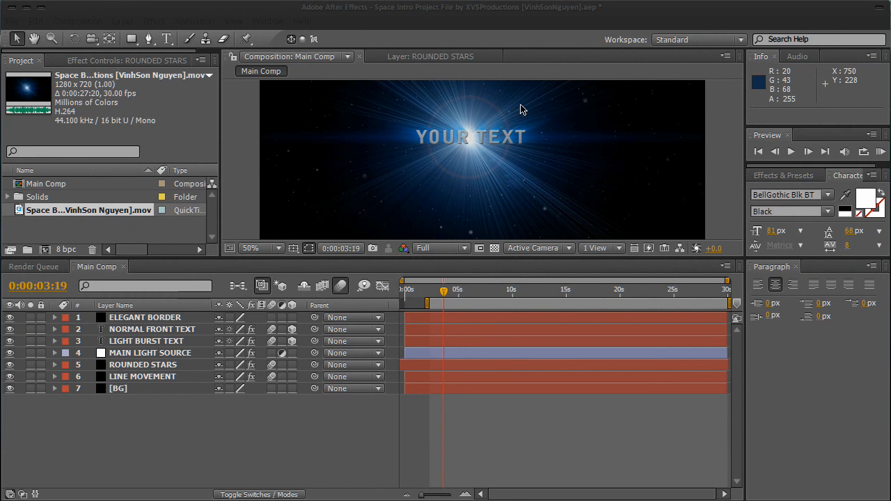
pyautogui.moveTo(458, 183)
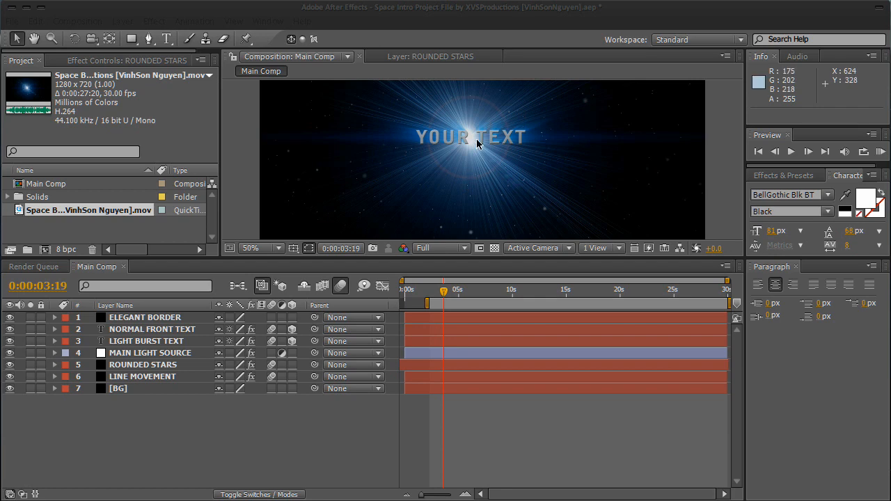
pyautogui.moveTo(245, 145)
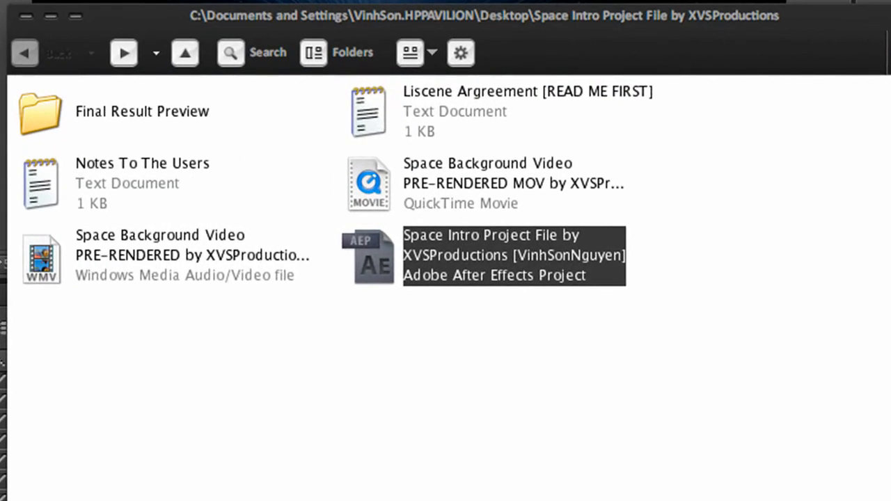
pyautogui.moveTo(378, 267)
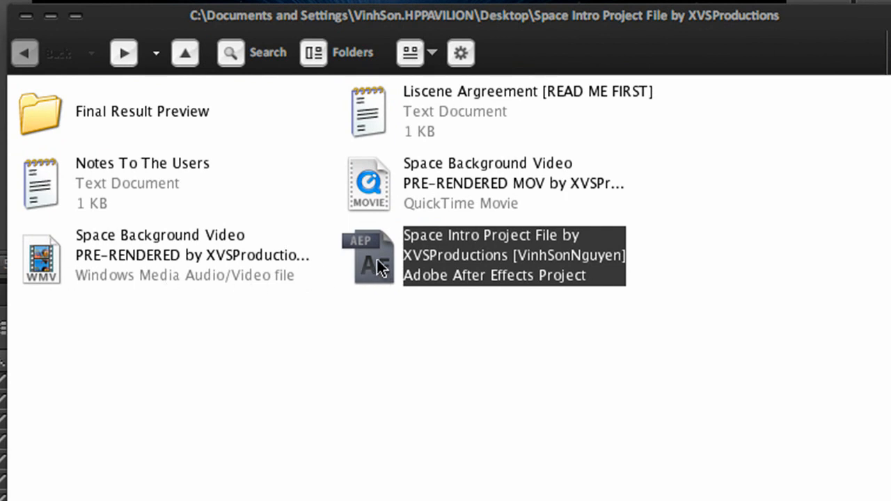
pyautogui.moveTo(379, 267)
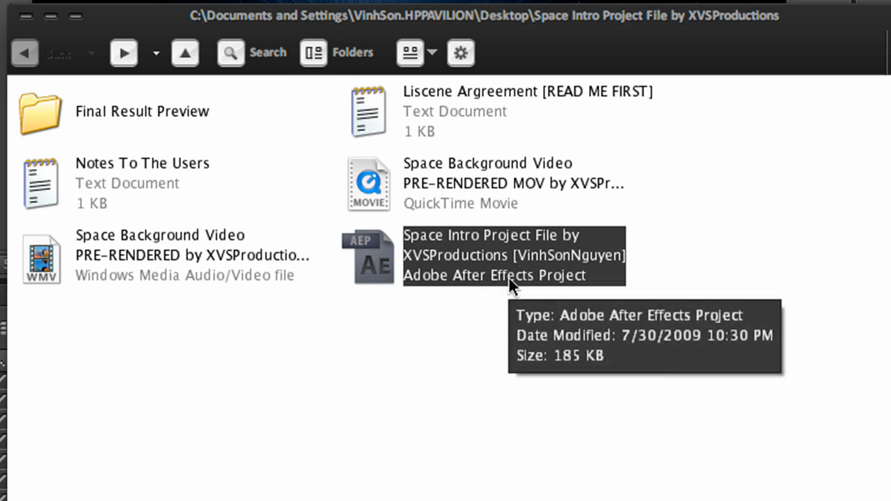
pyautogui.moveTo(501, 69)
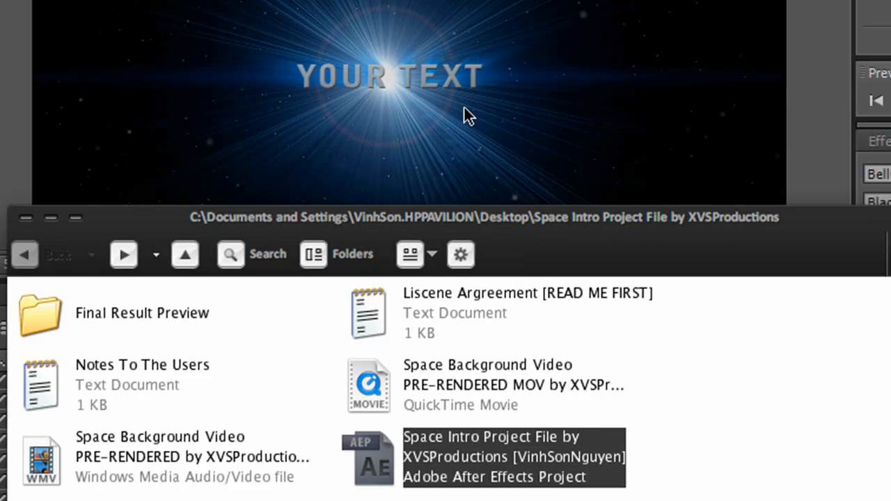
pyautogui.moveTo(477, 211)
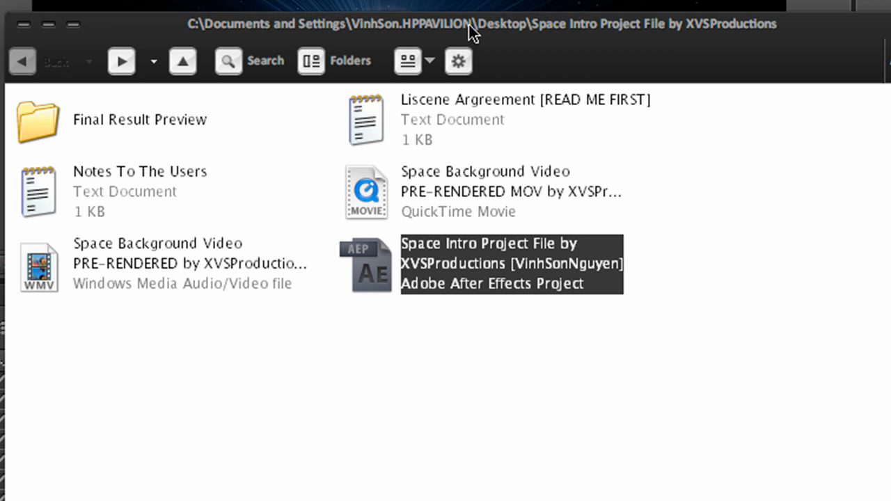
pyautogui.moveTo(471, 97)
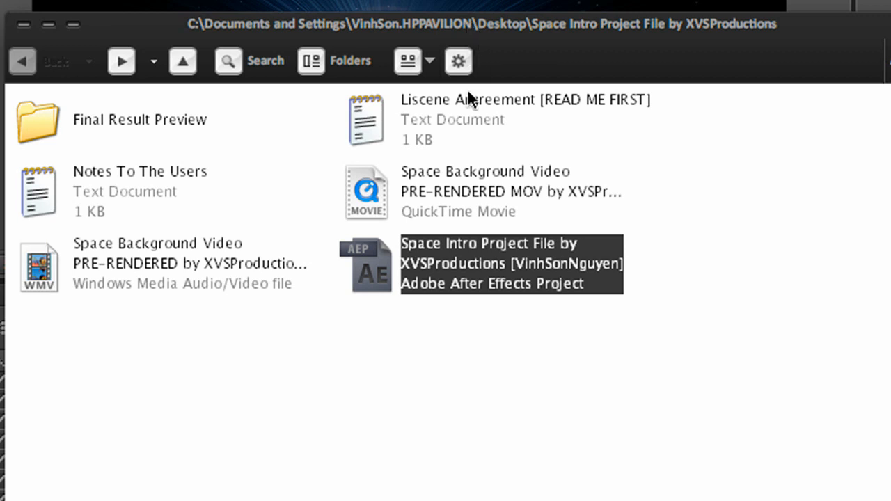
pyautogui.moveTo(114, 292)
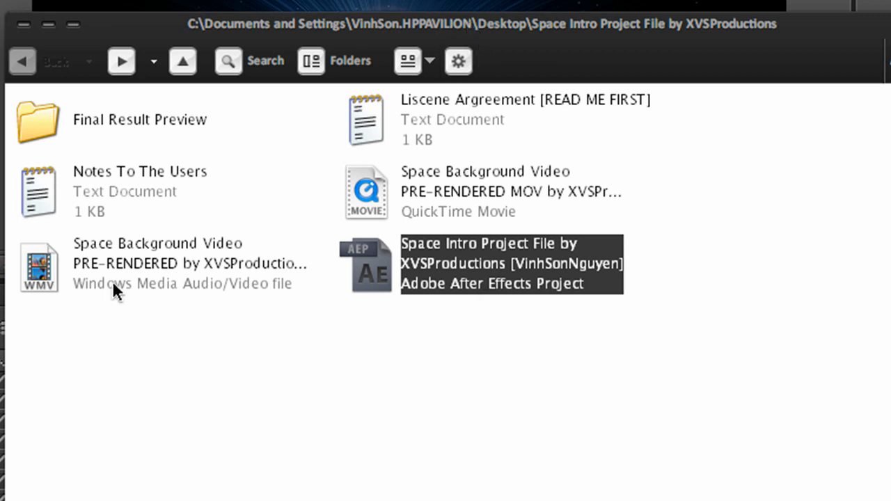
pyautogui.moveTo(114, 284)
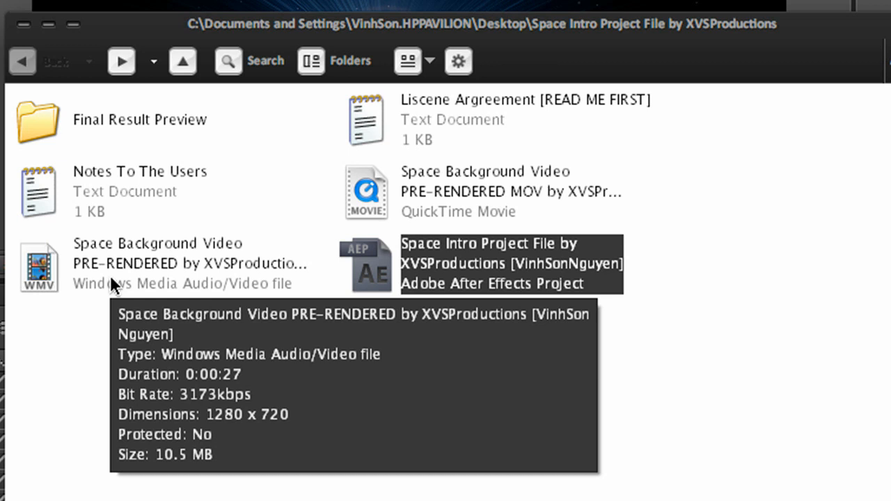
pyautogui.moveTo(421, 292)
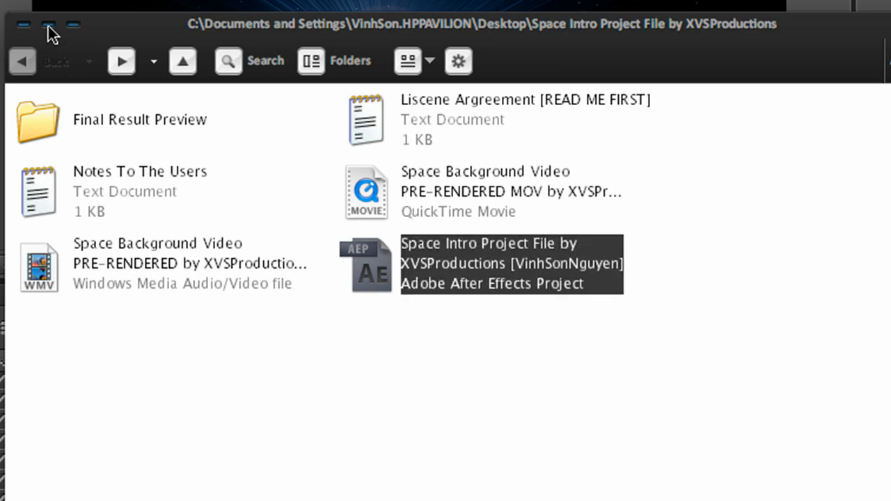
# Create a 1280×720 composition lasting 0:00:10:00 and name it Starfield
pyautogui.doubleClick(513, 264)
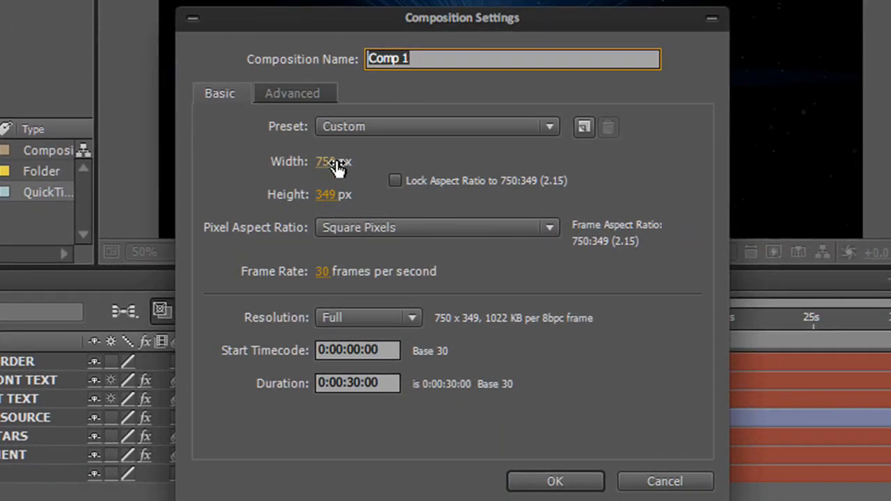
pyautogui.write('1280')
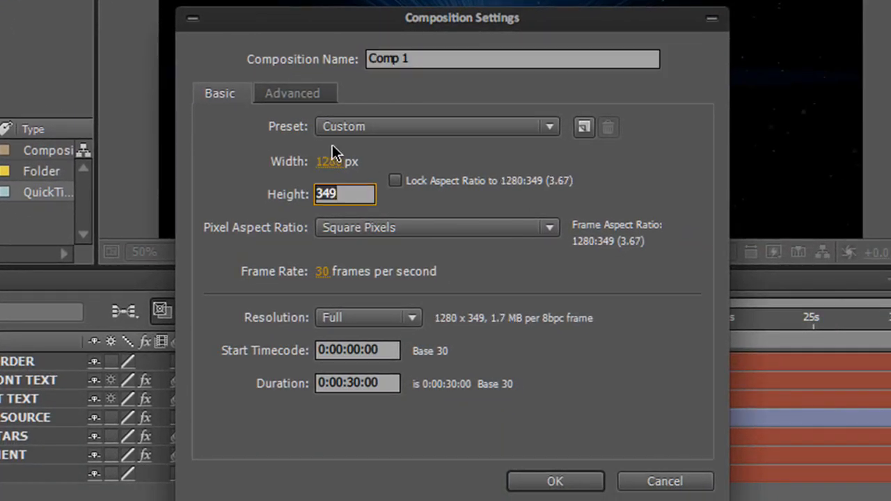
pyautogui.write('720')
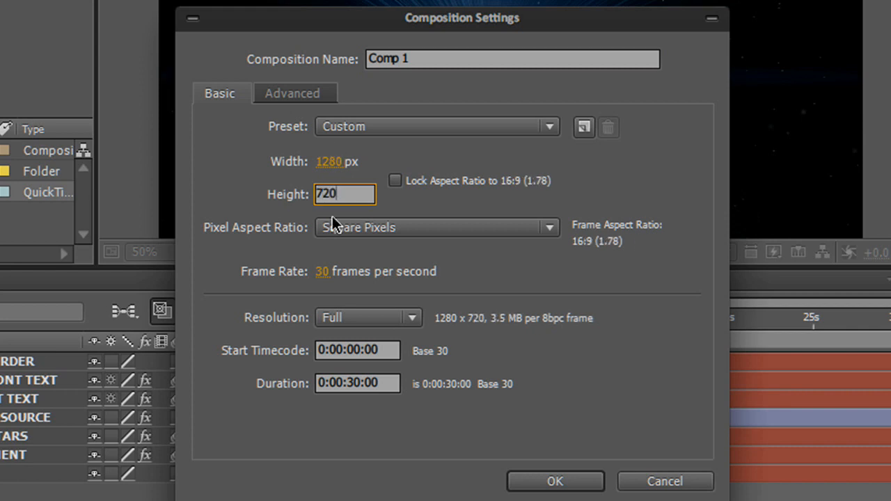
pyautogui.click(357, 382)
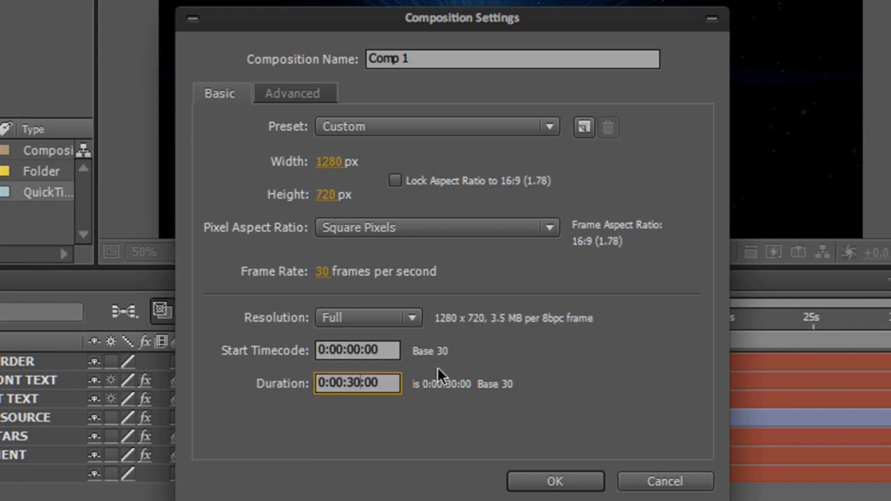
pyautogui.write('0:00:10:00')
pyautogui.click(512, 60)
pyautogui.write('C')
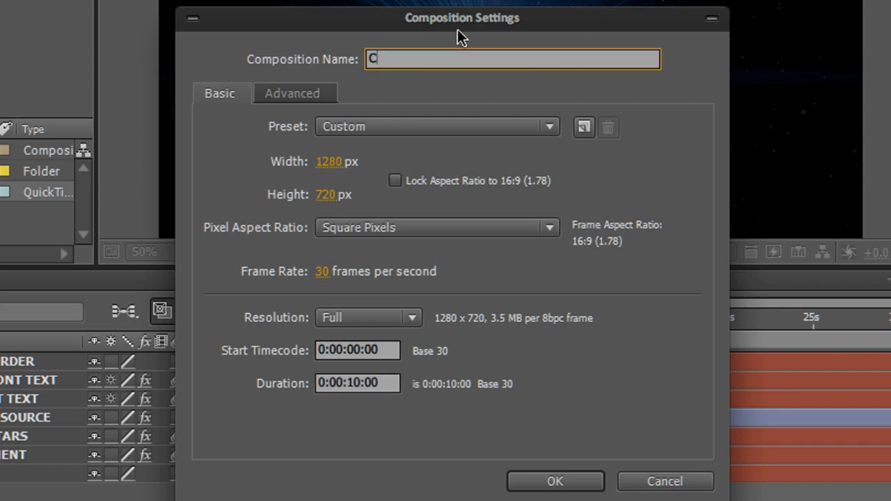
pyautogui.write('Starfei')
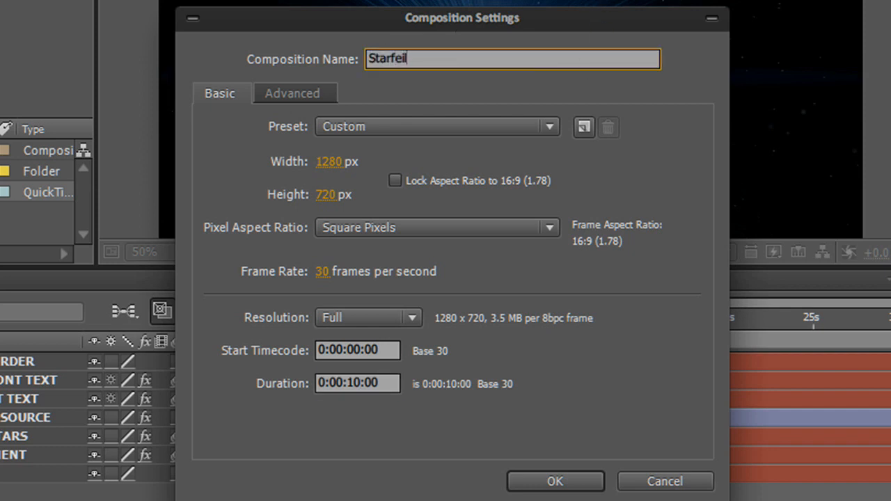
pyautogui.press('Backspace')
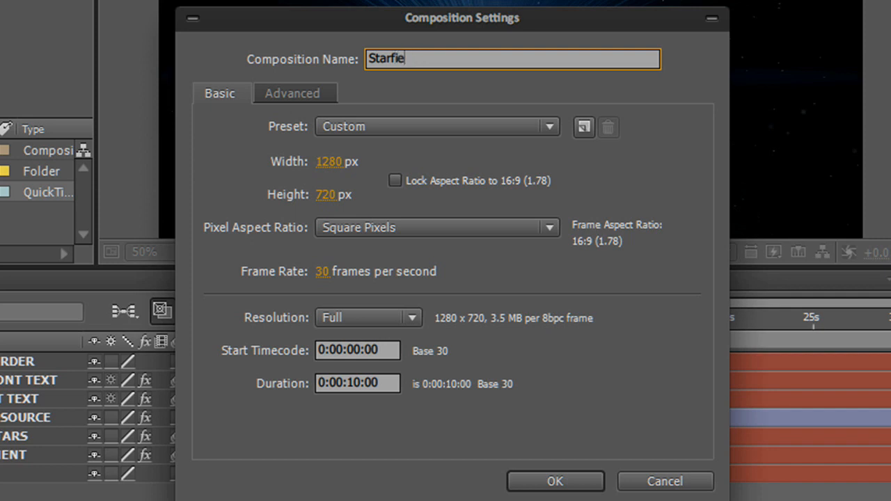
pyautogui.click(554, 482)
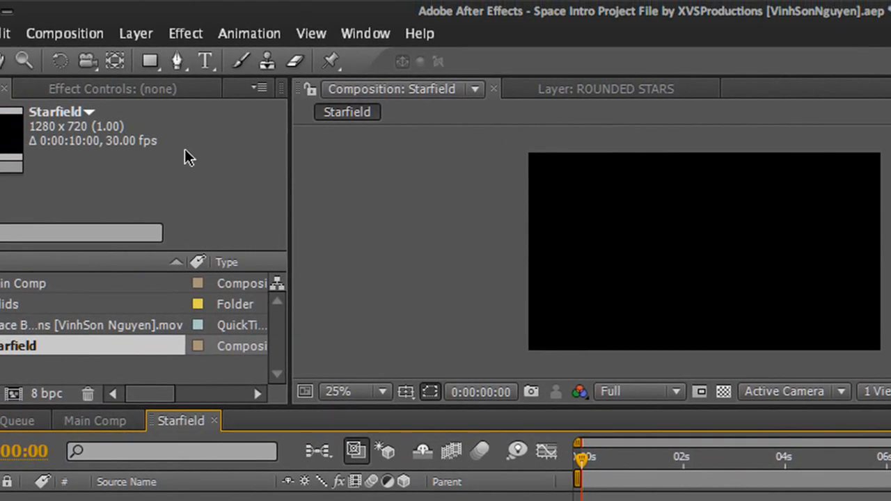
# Add a text layer reading XVSPRODUCTIONS in the Starfield viewer with the Horizontal Type tool
pyautogui.click(205, 62)
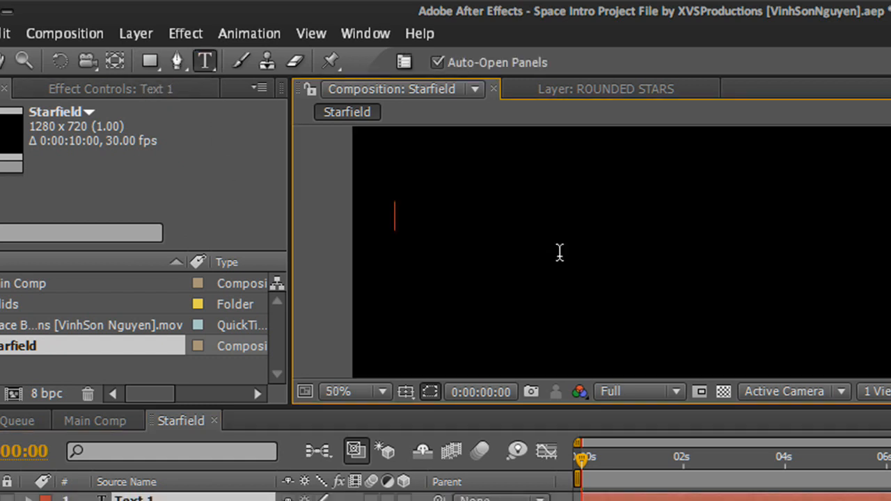
pyautogui.write('XVSPRODUCTIONS')
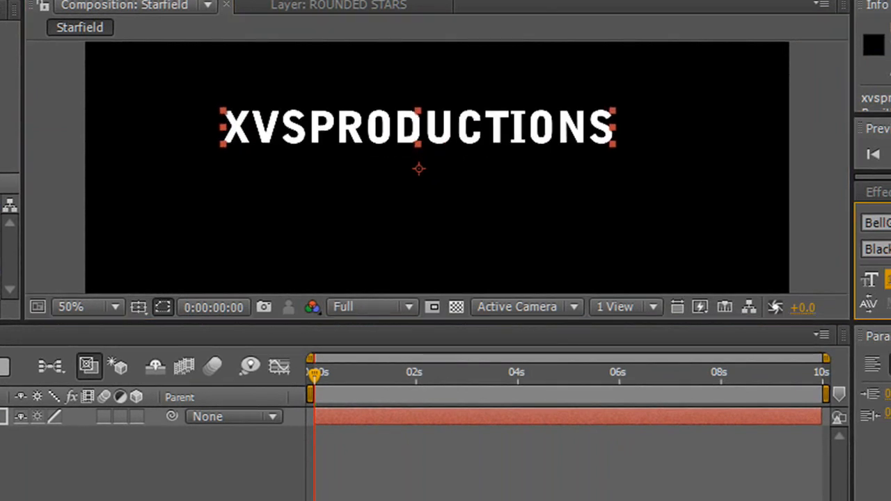
pyautogui.click(139, 308)
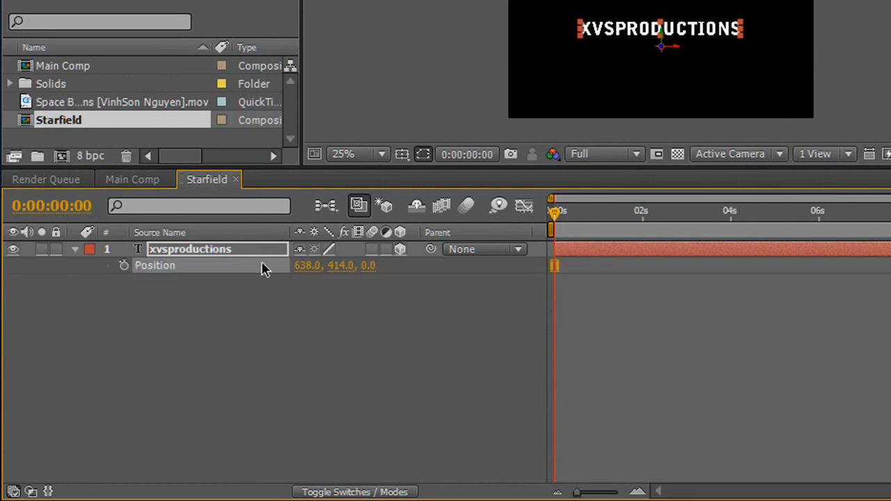
pyautogui.moveTo(376, 273)
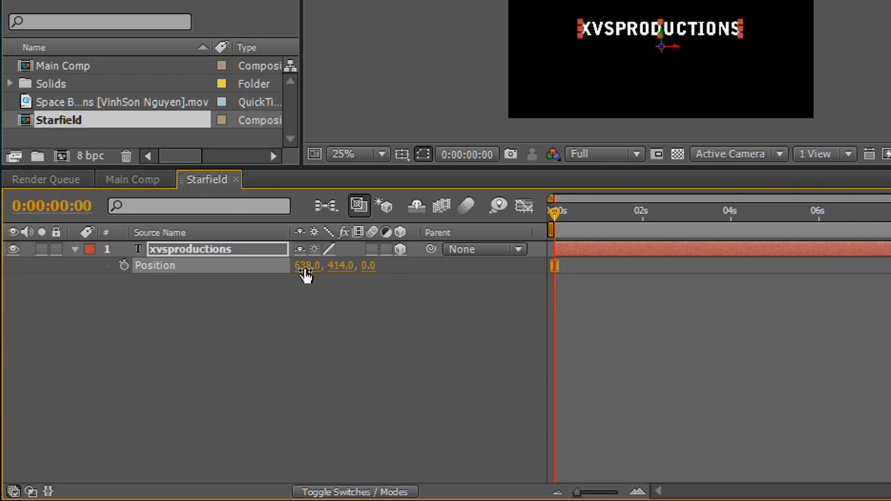
pyautogui.moveTo(370, 271)
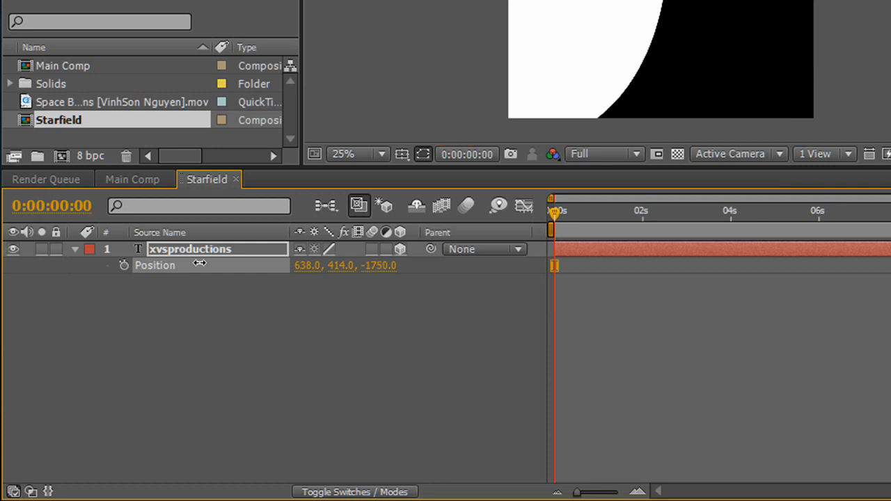
# Keyframe the text's Position at frame 0 with its Z depth pushed back to −1780
pyautogui.moveTo(378, 265); pyautogui.dragTo(378, 265)
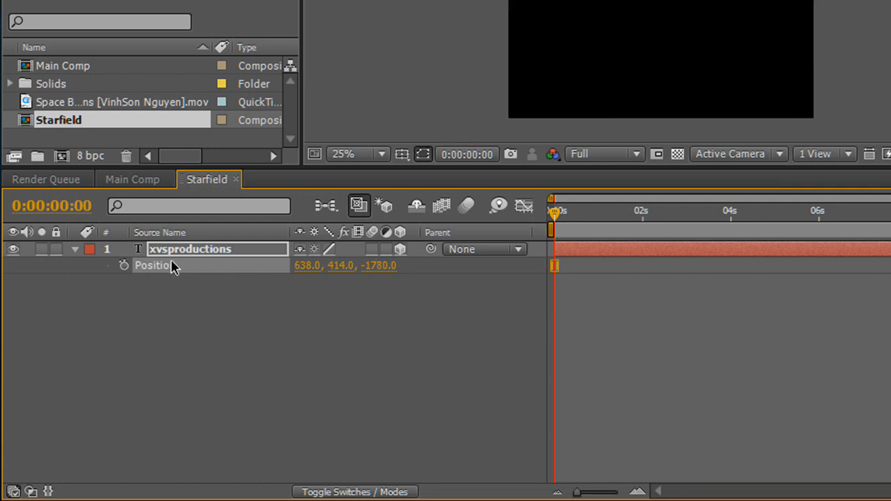
pyautogui.click(124, 265)
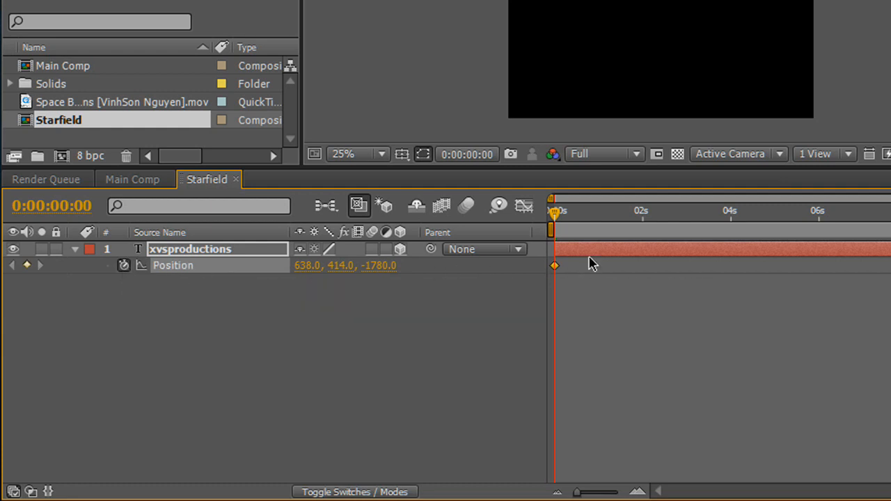
pyautogui.moveTo(551, 212); pyautogui.dragTo(559, 212)
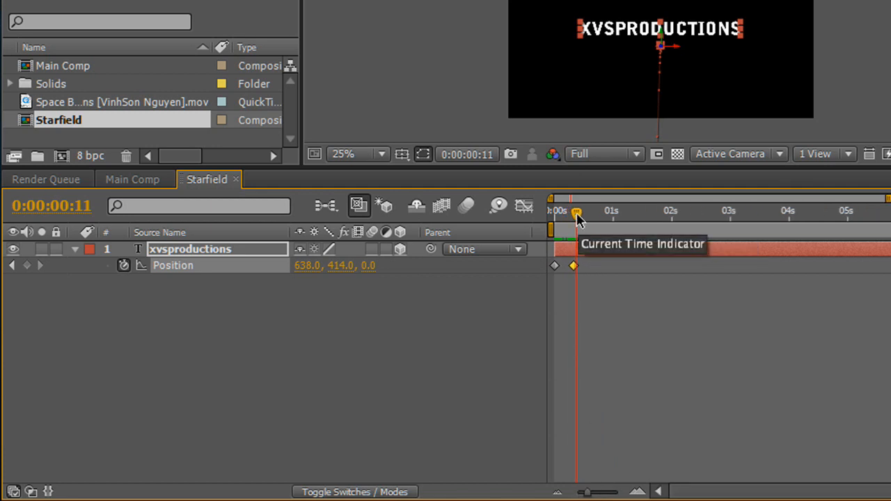
# Add a Position keyframe at frame 11 with Z 0 and add a Tracking animator to the text
pyautogui.moveTo(577, 212); pyautogui.dragTo(557, 211)
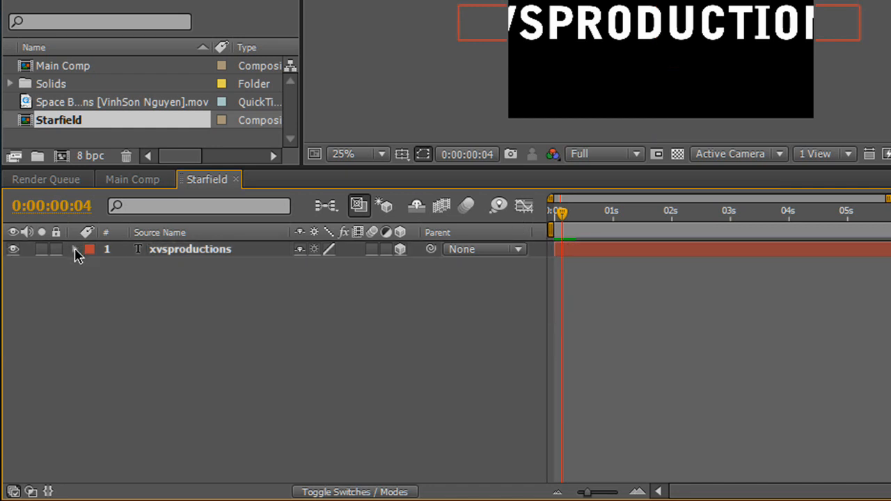
pyautogui.click(75, 249)
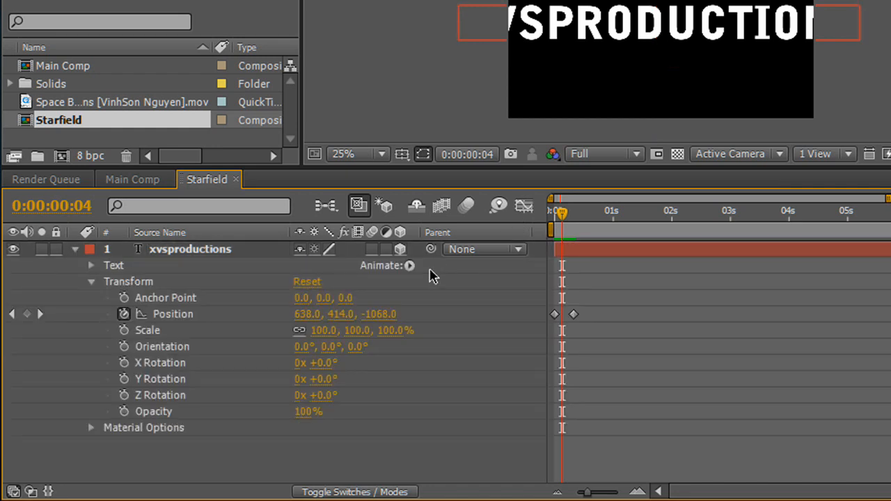
pyautogui.click(409, 264)
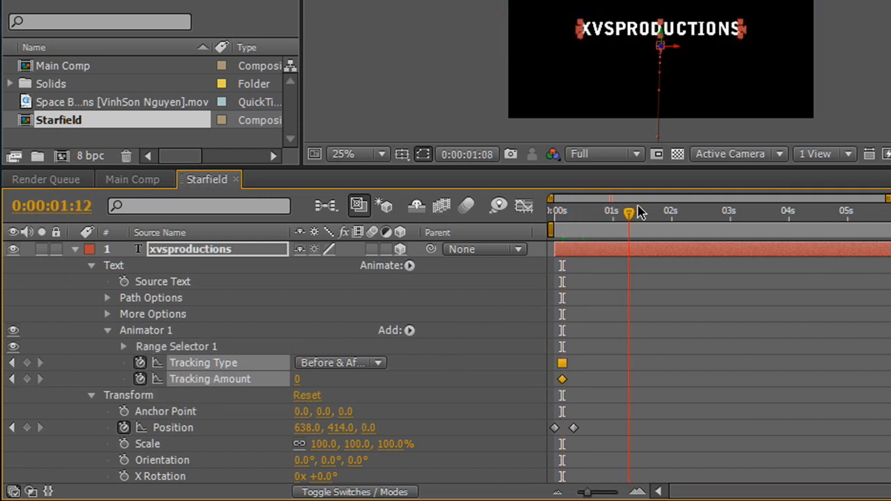
pyautogui.moveTo(627, 210); pyautogui.dragTo(652, 210)
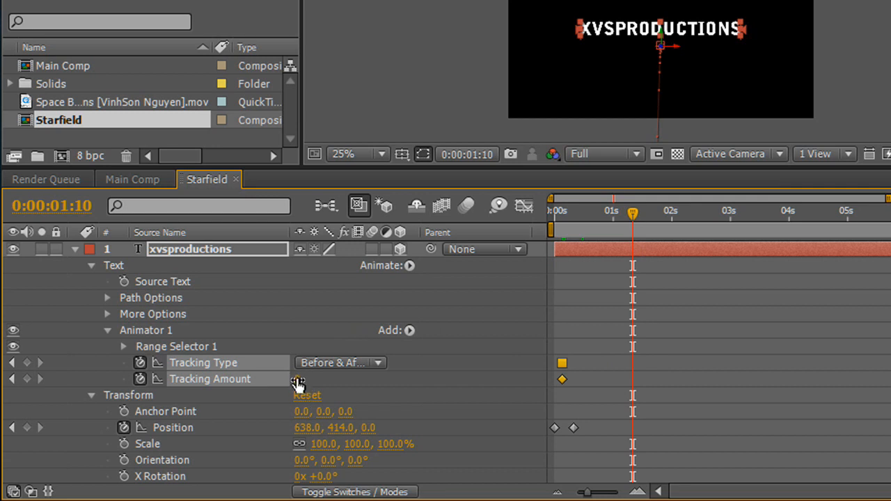
# Keyframe Tracking Amount around one second and bring up easing options for the selected keyframes
pyautogui.click(300, 378)
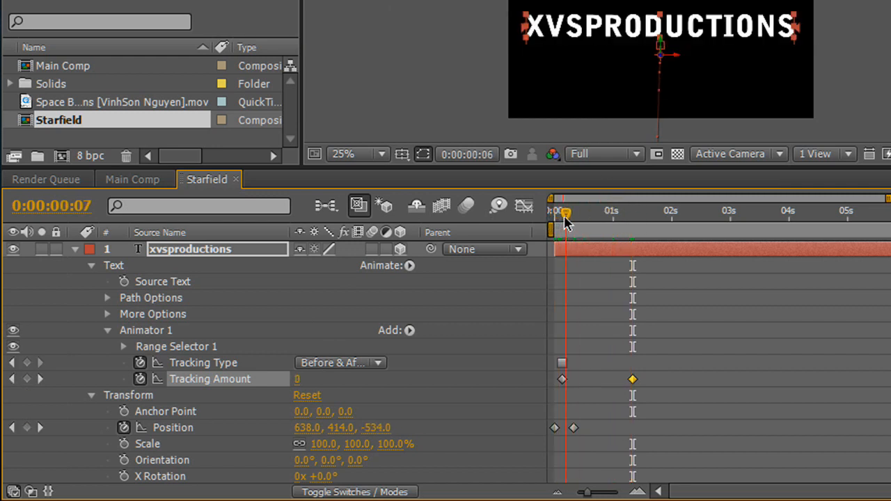
pyautogui.moveTo(565, 212); pyautogui.dragTo(578, 212)
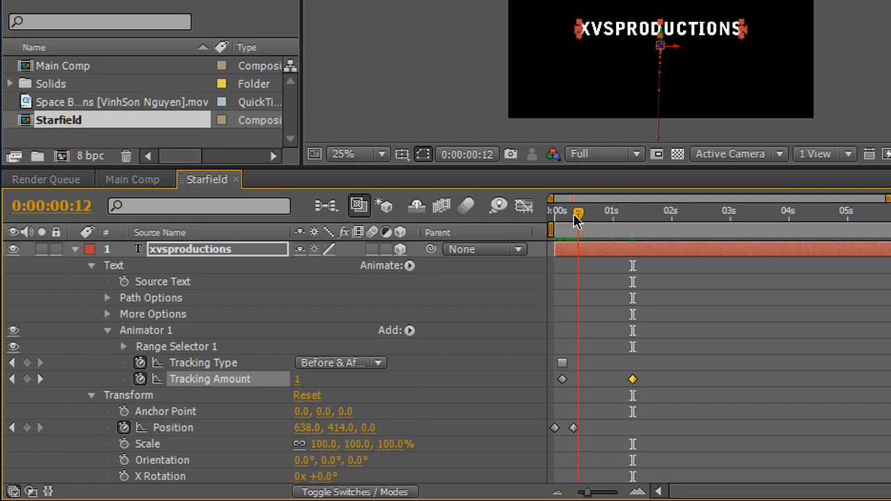
pyautogui.moveTo(577, 216); pyautogui.dragTo(592, 216)
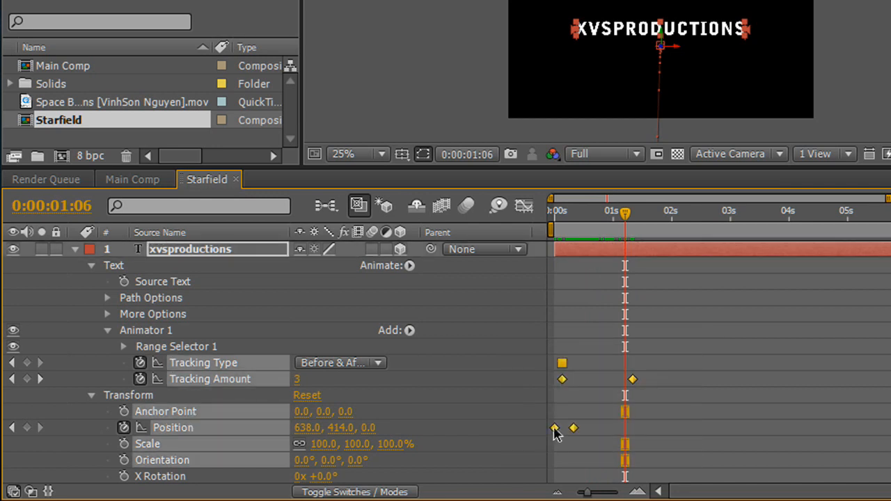
pyautogui.rightClick(562, 428)
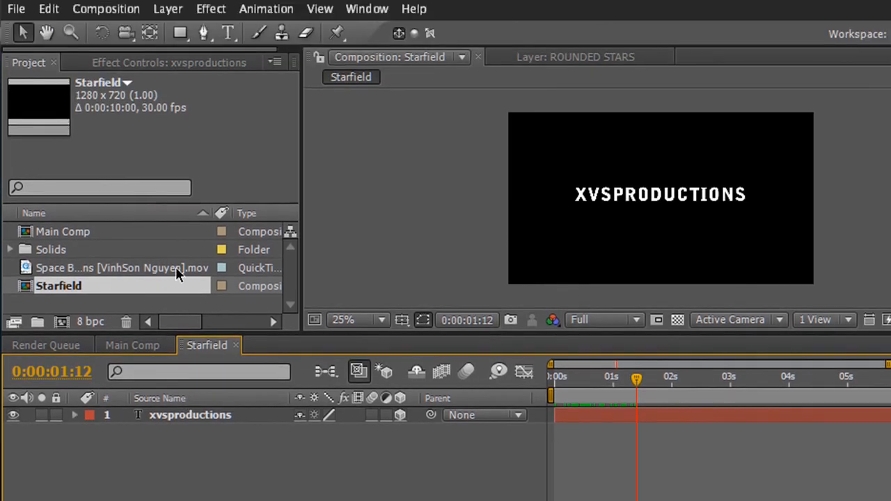
# Apply a Ramp effect from white to dark grey, running from 640,282 down to 640,435 across the letters
pyautogui.click(212, 8)
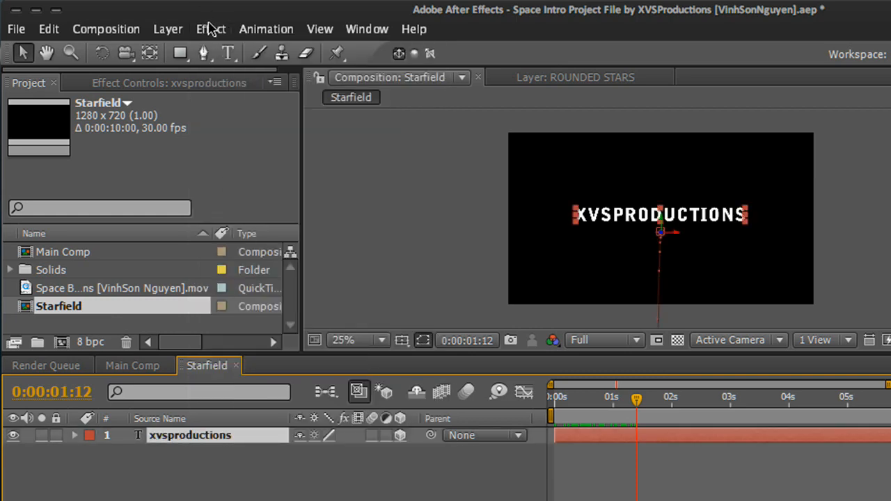
pyautogui.click(210, 28)
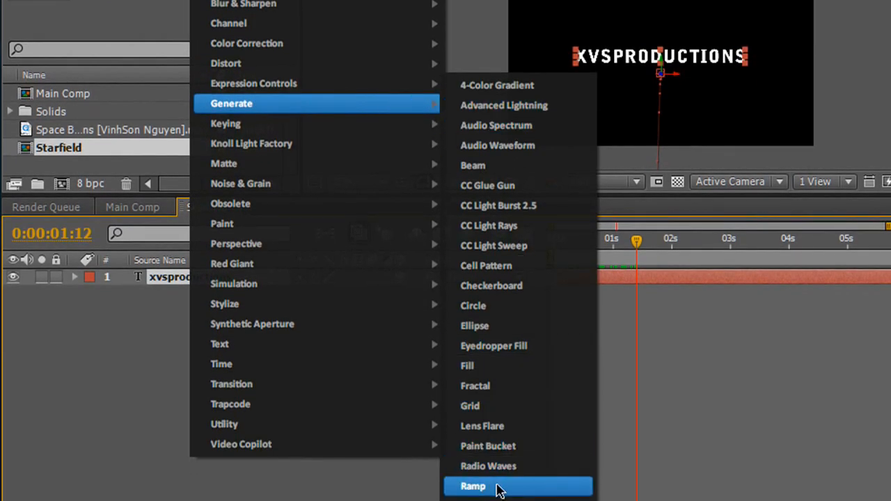
pyautogui.click(473, 486)
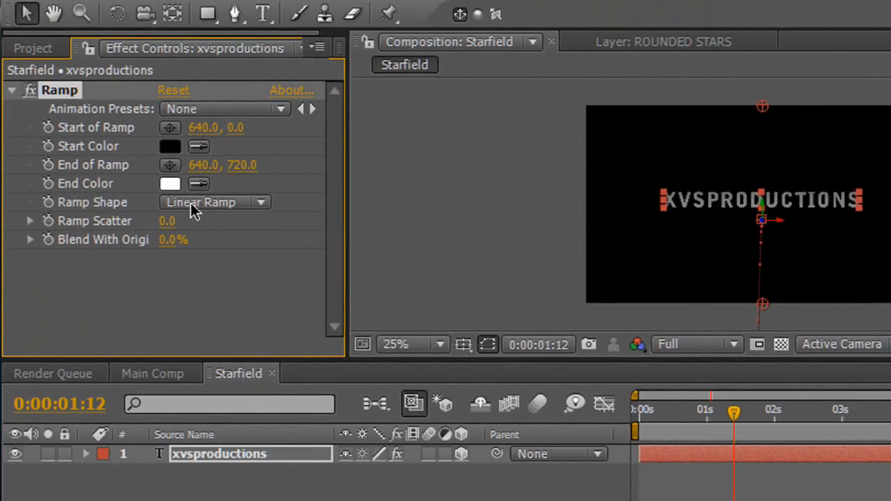
pyautogui.click(170, 146)
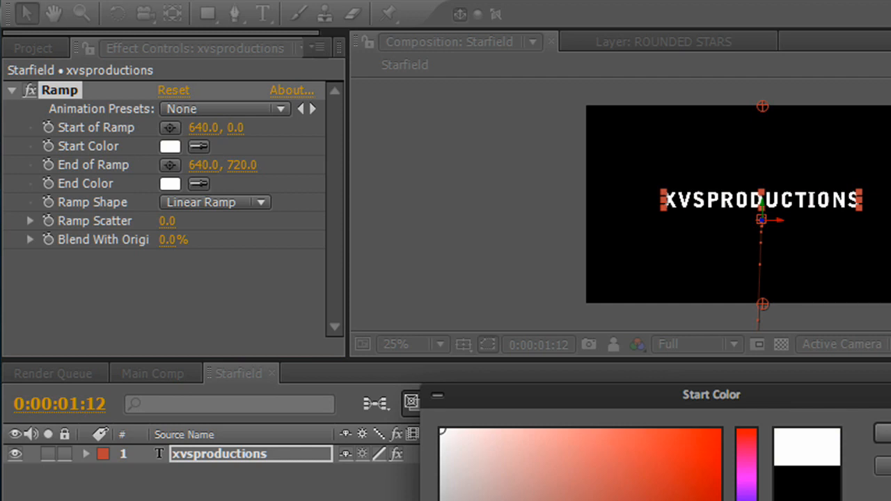
pyautogui.click(169, 184)
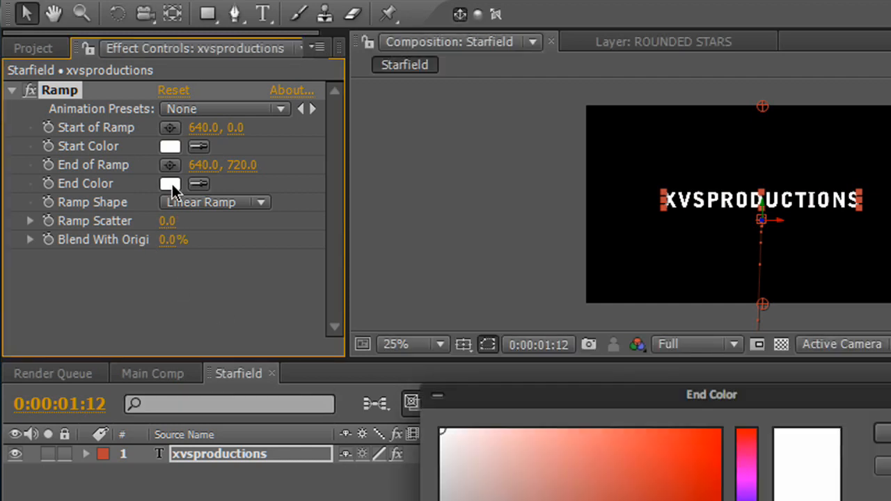
pyautogui.click(170, 184)
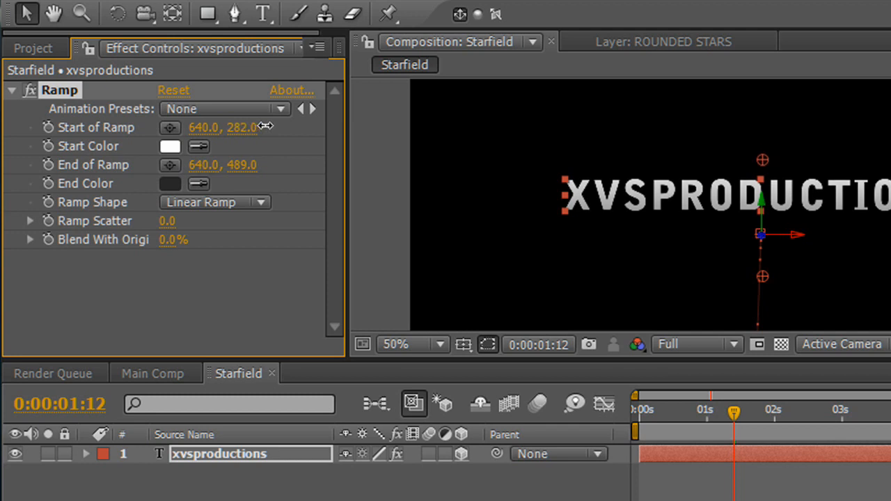
pyautogui.moveTo(222, 164); pyautogui.dragTo(222, 164)
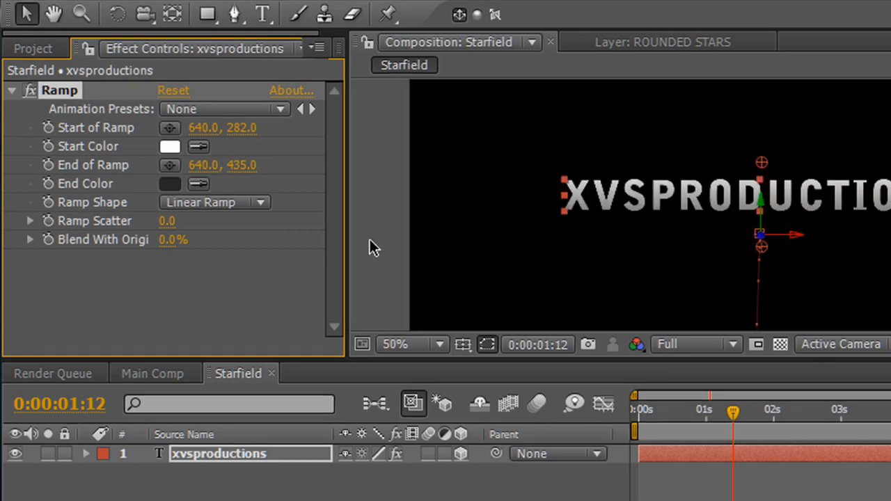
# Add a Bevel and Emboss layer style and reveal its smooth inner bevel settings in the timeline
pyautogui.click(168, 30)
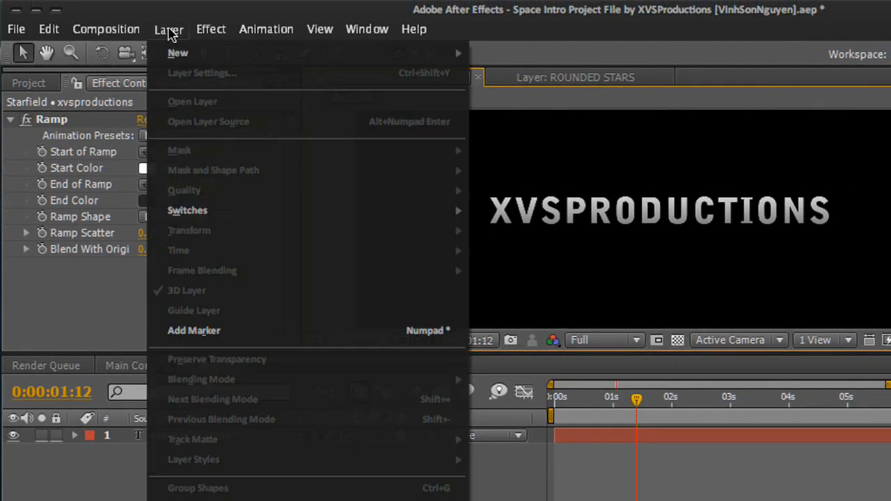
pyautogui.moveTo(156, 44)
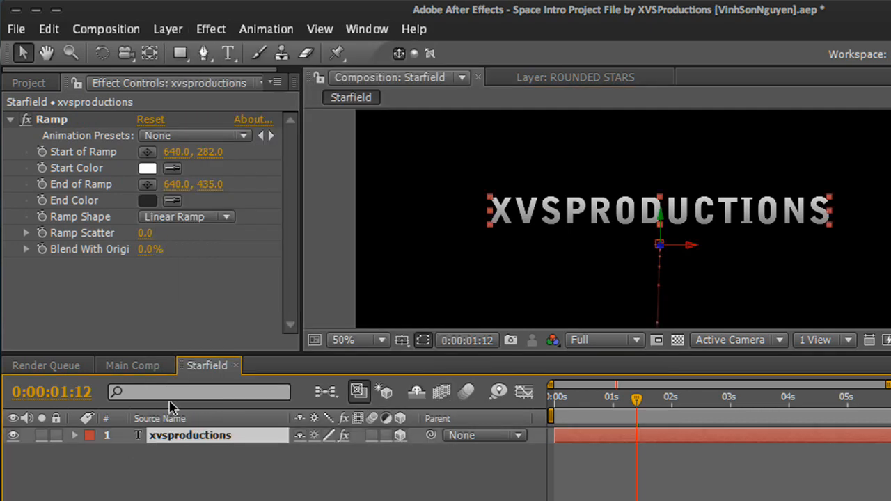
pyautogui.click(169, 28)
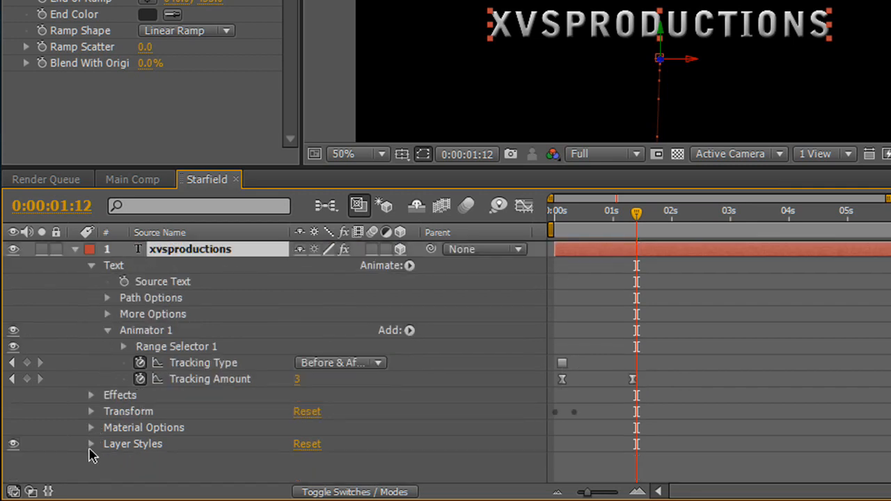
pyautogui.click(91, 442)
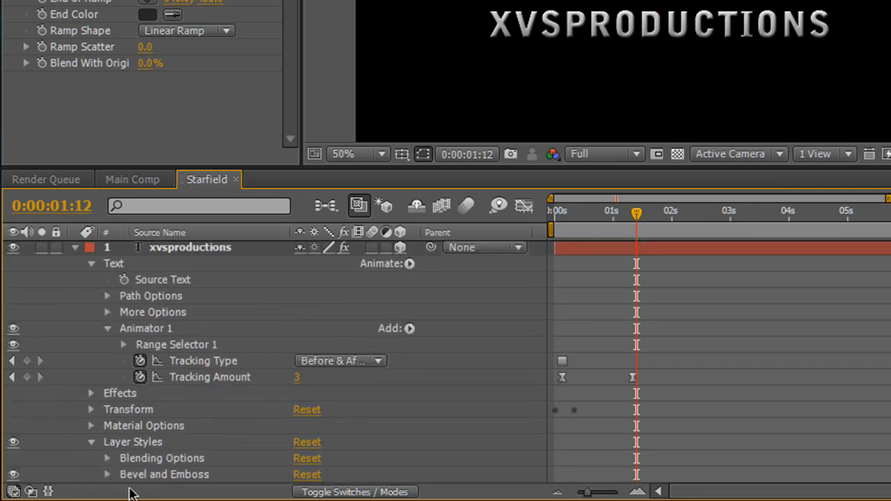
pyautogui.click(107, 473)
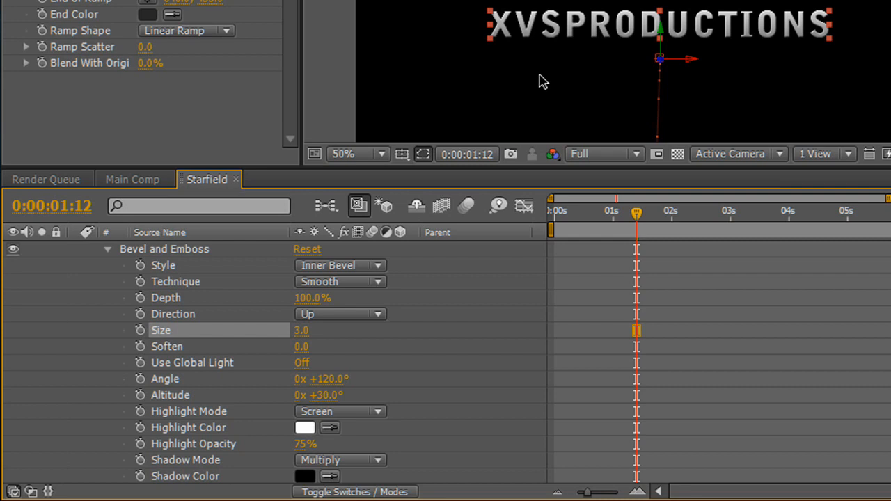
pyautogui.moveTo(339, 357)
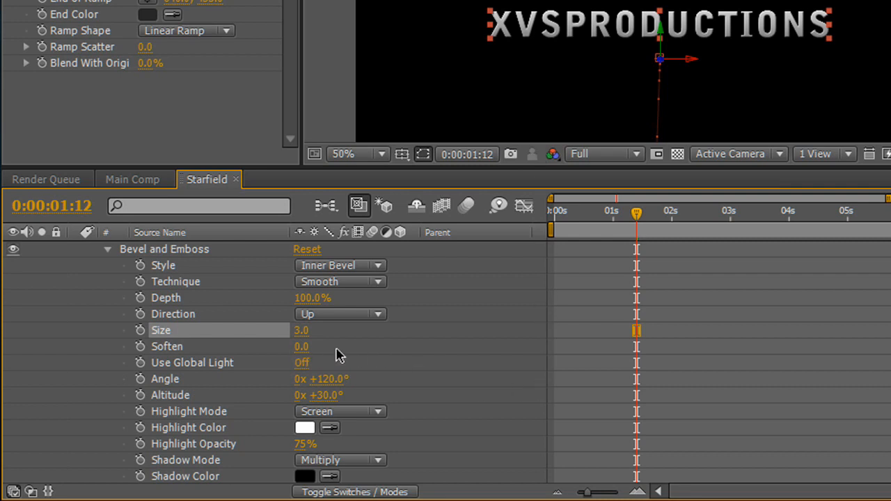
pyautogui.moveTo(632, 94)
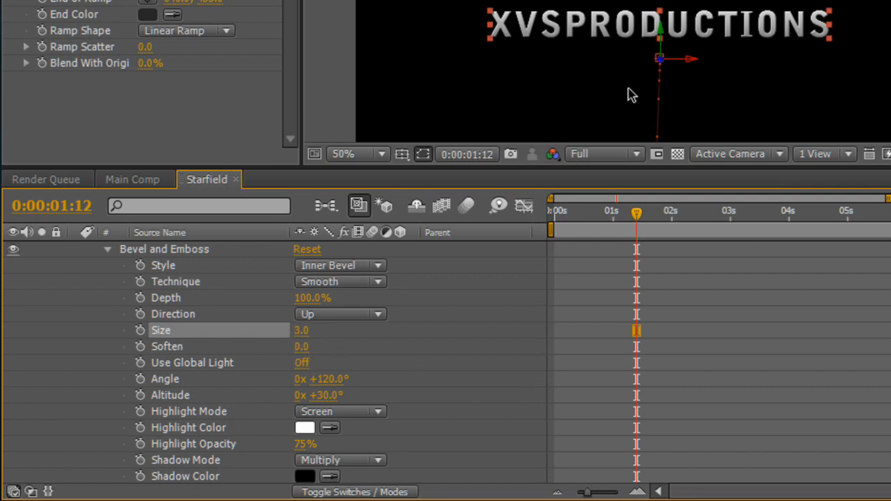
pyautogui.moveTo(643, 39)
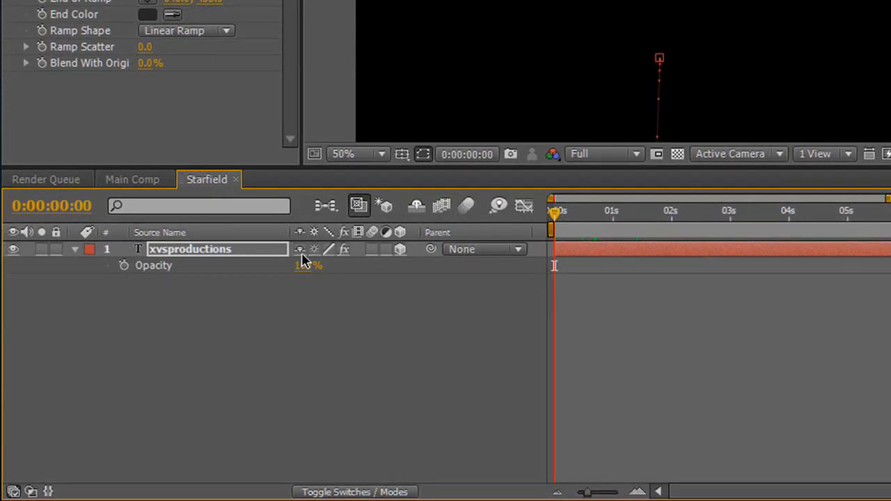
# Keyframe Opacity from 0% to 100% by frame 15, apply Easy Ease, and preview the fade-in
pyautogui.click(124, 264)
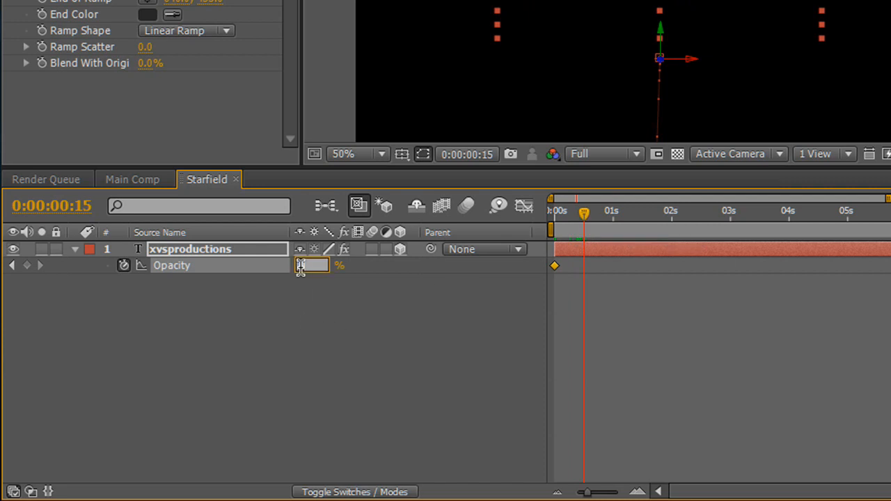
pyautogui.write('100%')
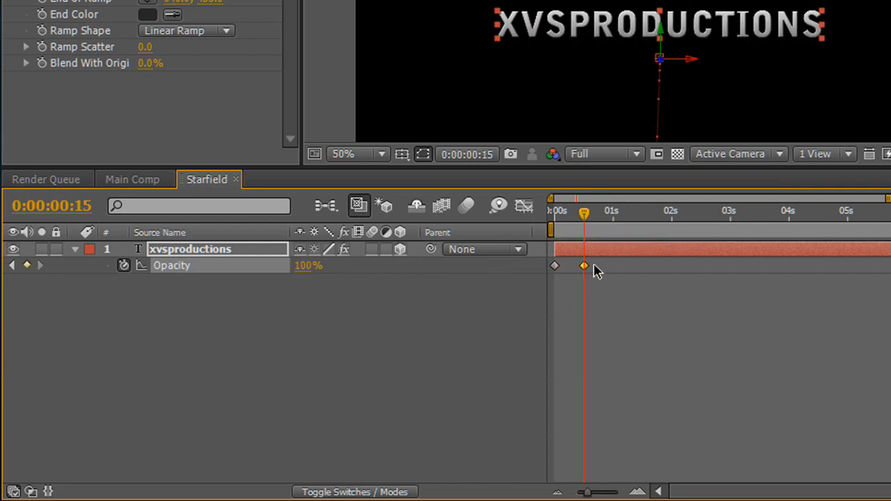
pyautogui.rightClick(585, 264)
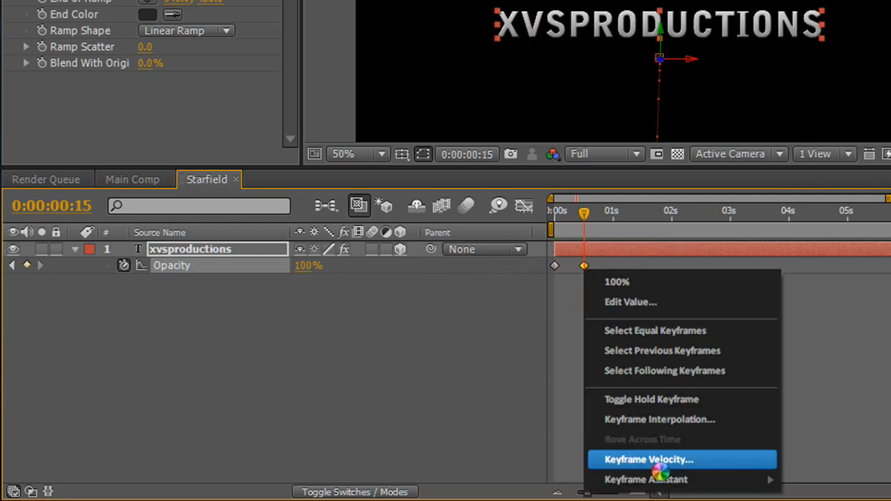
pyautogui.moveTo(646, 479)
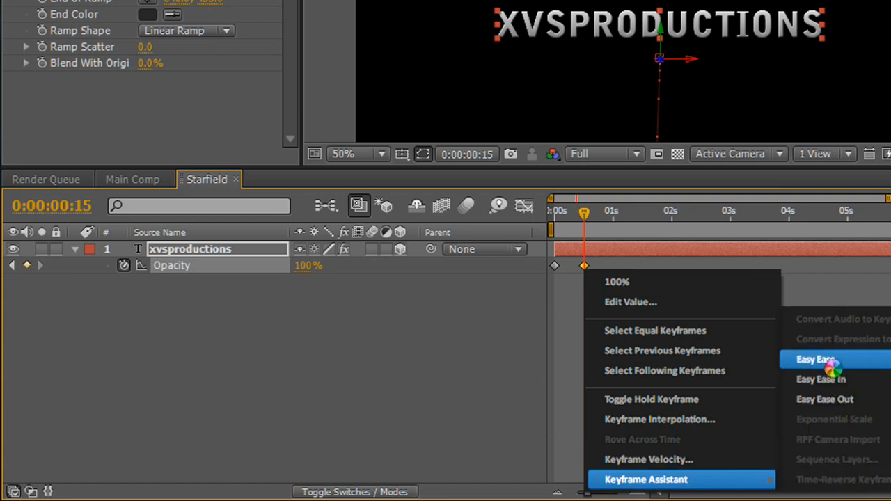
pyautogui.click(816, 359)
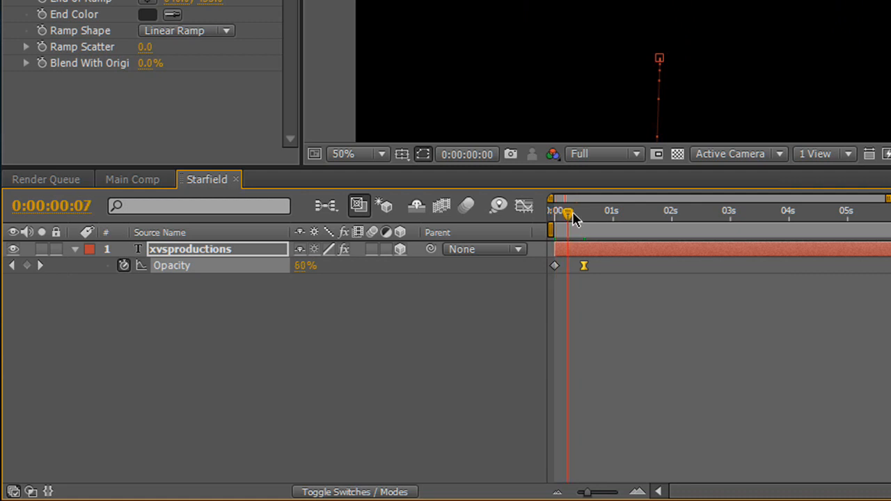
pyautogui.moveTo(568, 212); pyautogui.dragTo(584, 212)
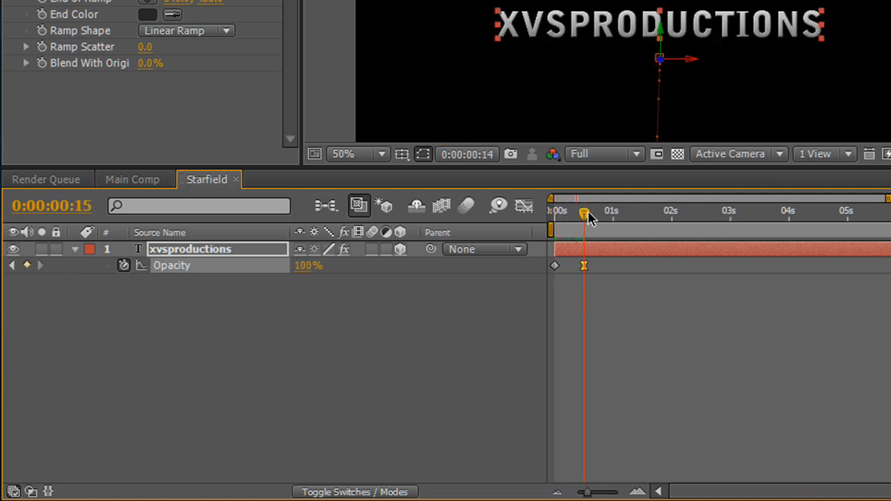
pyautogui.moveTo(583, 214); pyautogui.dragTo(610, 215)
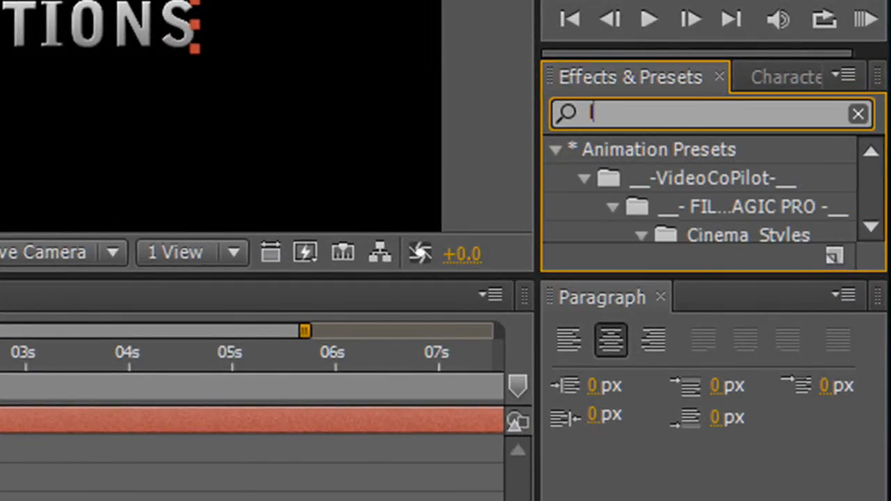
# Find 'linear wipe' in Effects & Presets, apply it to the text and reveal its properties
pyautogui.write('linear wipe')
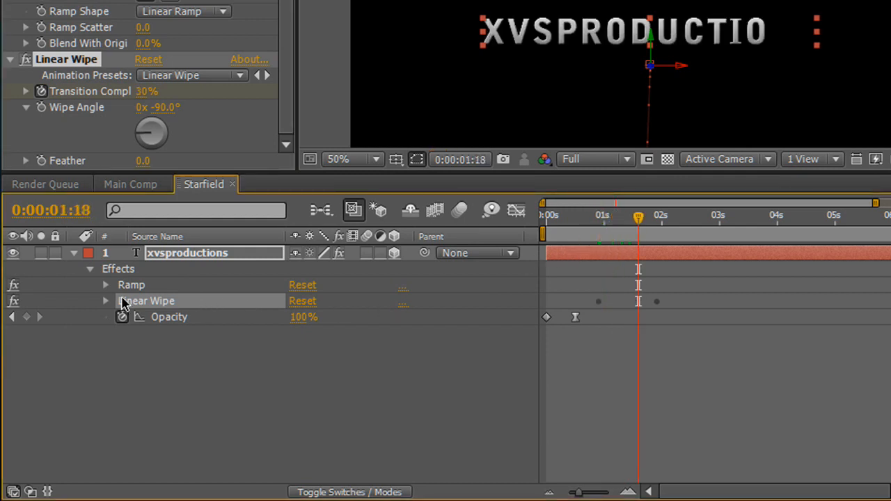
pyautogui.click(106, 301)
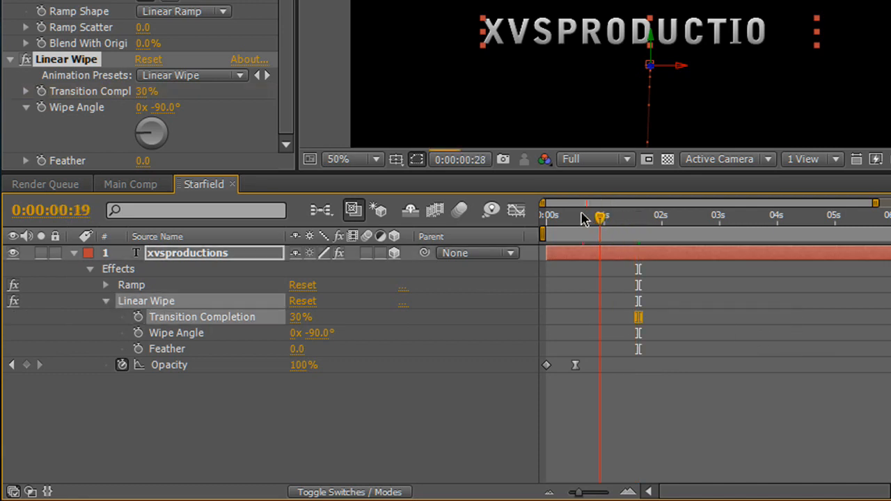
# Keyframe Transition Completion near one second with Feather 68 and scrub to check the text wipes off fully
pyautogui.moveTo(598, 215); pyautogui.dragTo(611, 215)
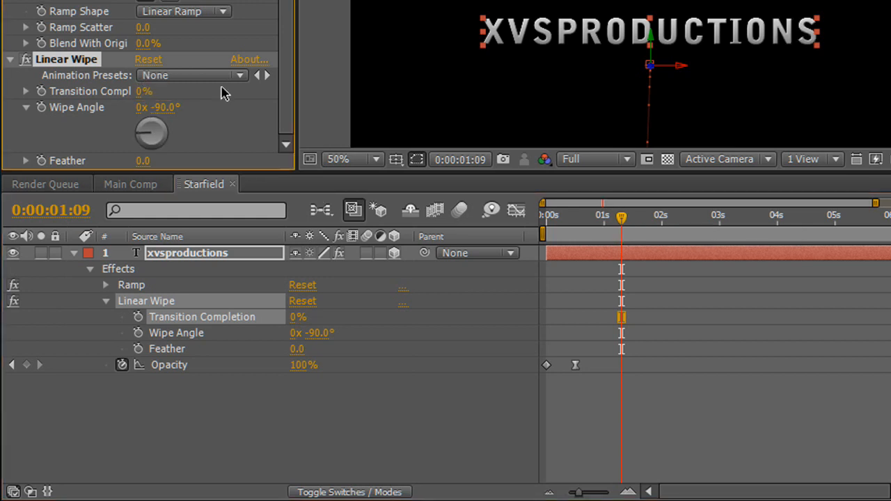
pyautogui.moveTo(543, 222)
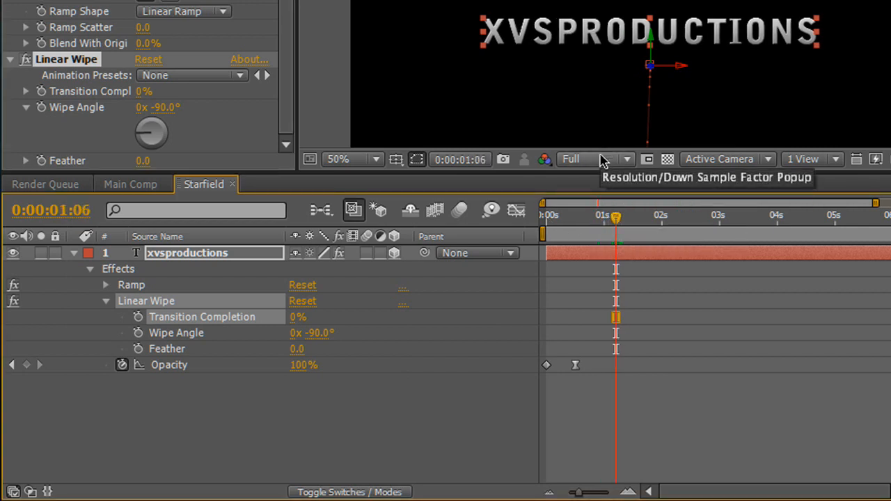
pyautogui.moveTo(529, 36)
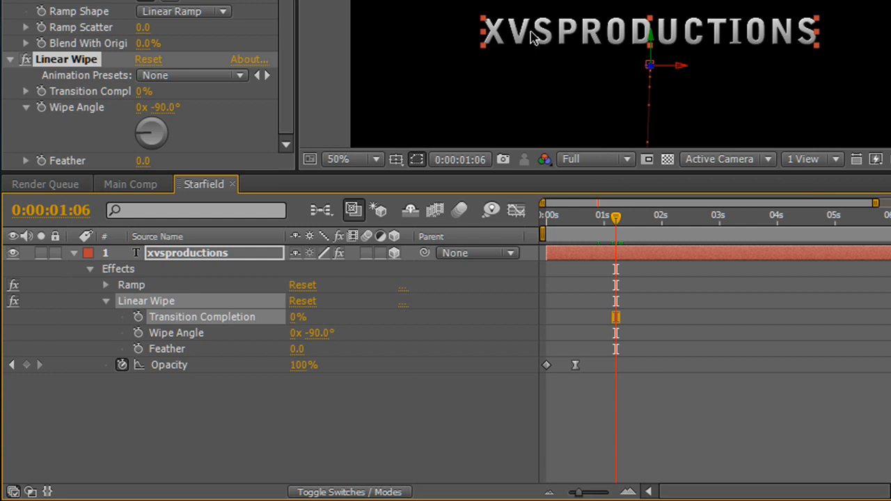
pyautogui.moveTo(508, 12)
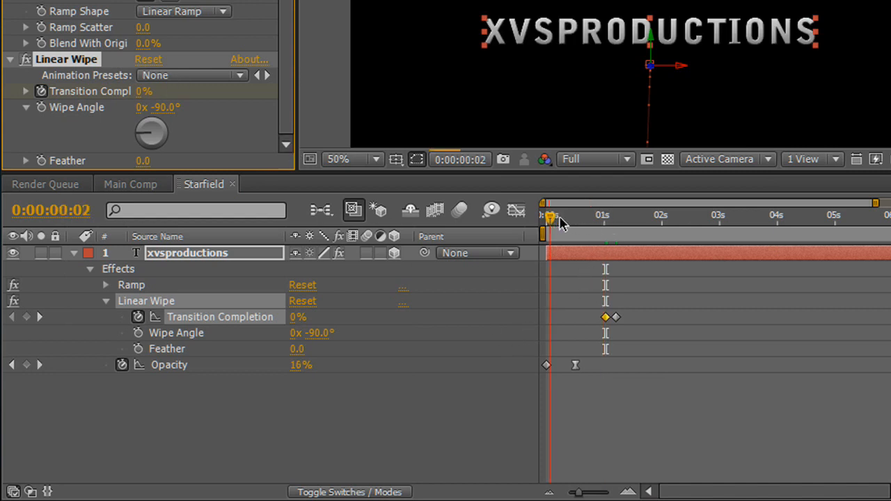
pyautogui.moveTo(546, 216); pyautogui.dragTo(568, 216)
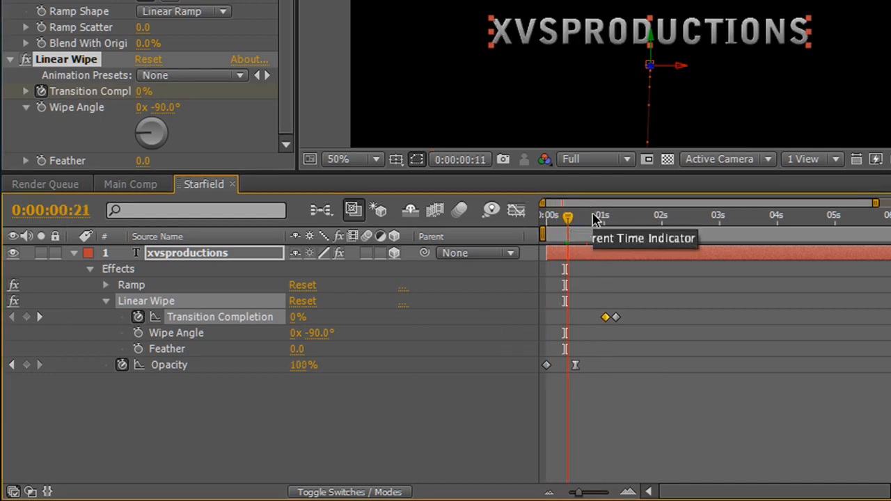
pyautogui.moveTo(568, 216); pyautogui.dragTo(600, 216)
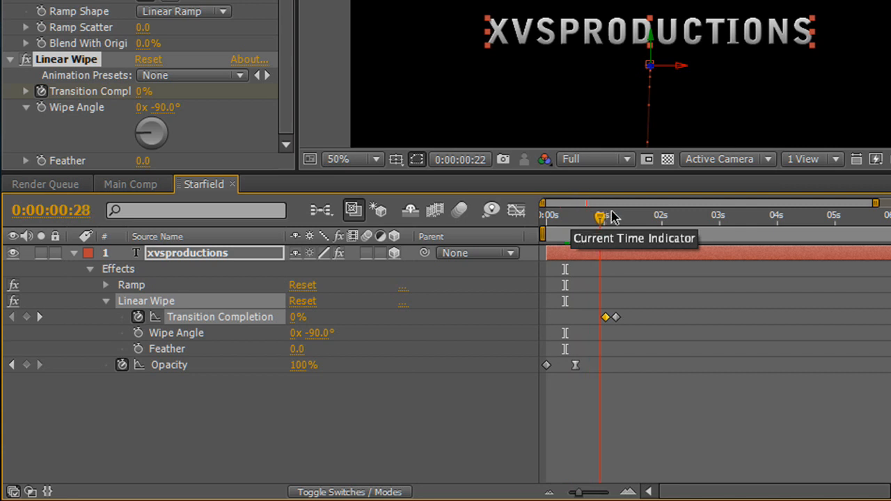
pyautogui.moveTo(600, 217); pyautogui.dragTo(605, 217)
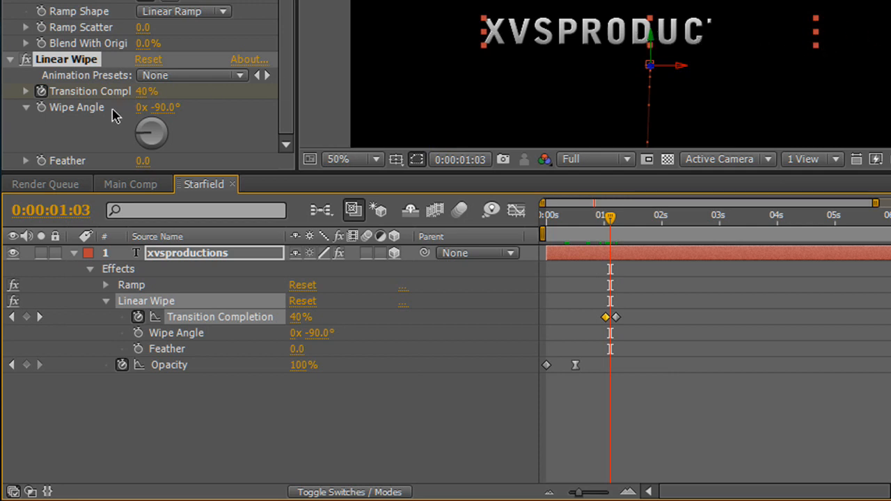
pyautogui.moveTo(472, 146)
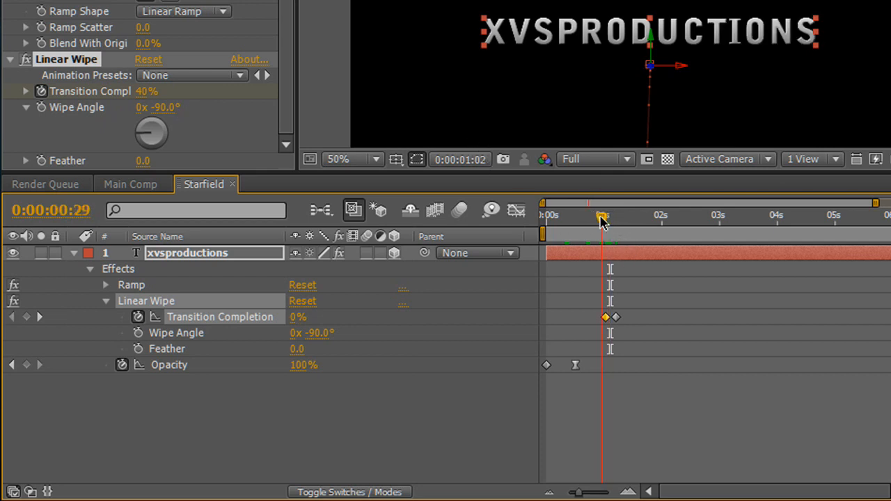
pyautogui.moveTo(601, 216); pyautogui.dragTo(613, 216)
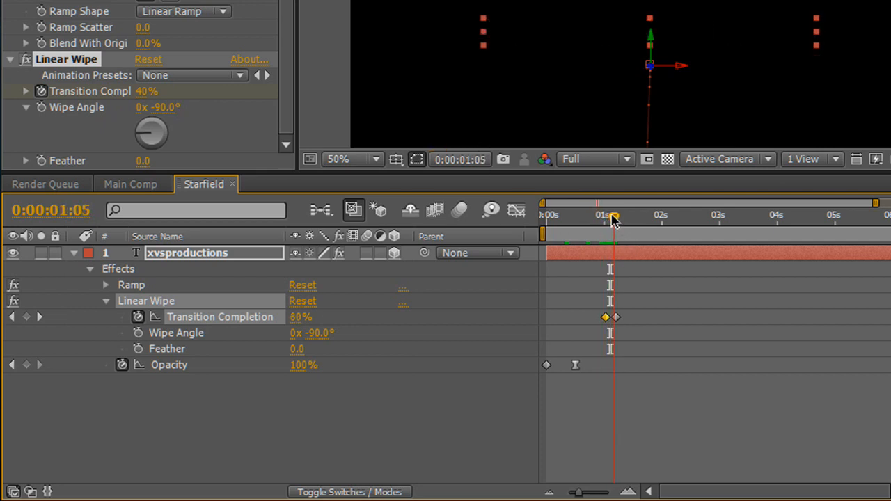
pyautogui.moveTo(616, 214); pyautogui.dragTo(606, 214)
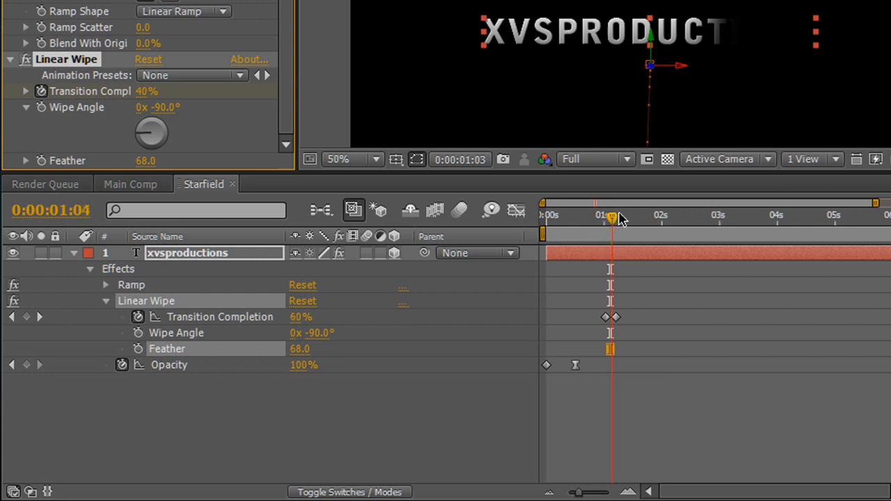
# Apply Easy Ease In to the selected Transition Completion keyframes
pyautogui.moveTo(611, 216); pyautogui.dragTo(606, 215)
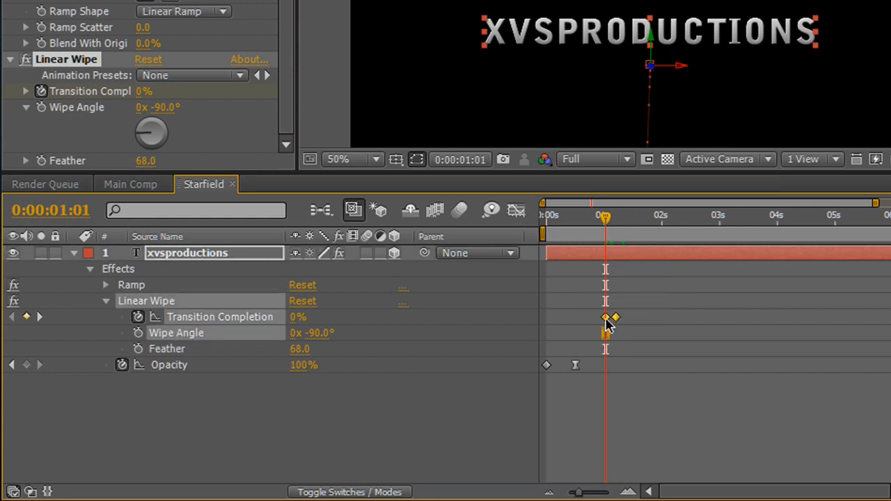
pyautogui.rightClick(605, 317)
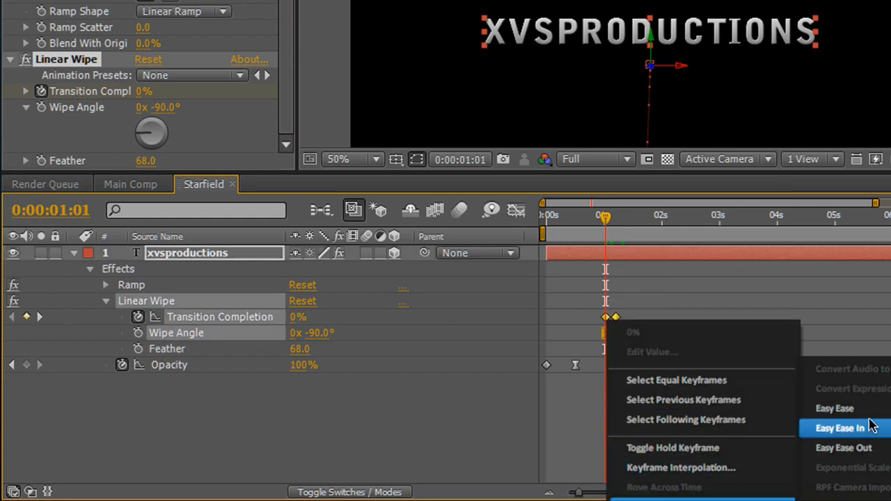
pyautogui.click(841, 429)
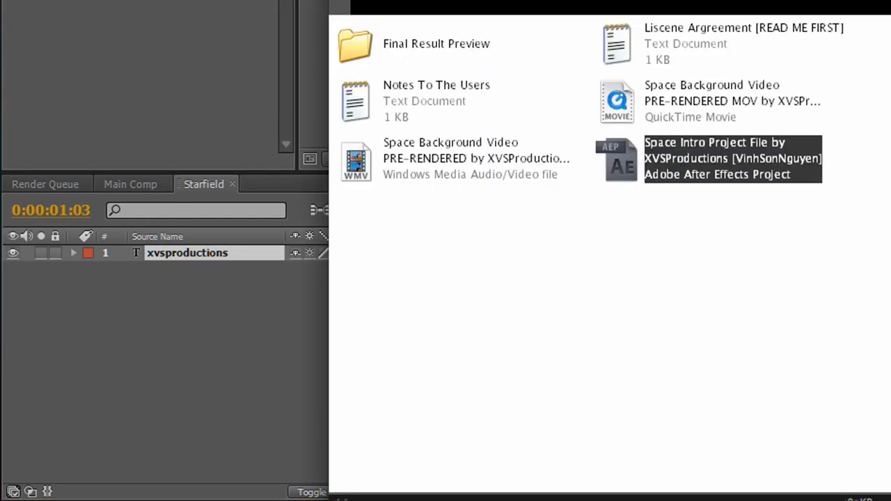
# Import the Space Background video and place it beneath the XVSPRODUCTIONS layer in Starfield
pyautogui.click(731, 101)
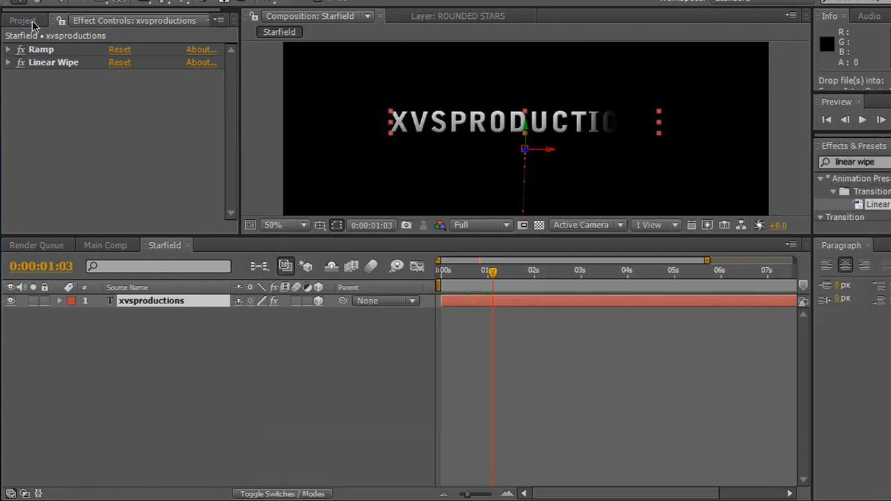
pyautogui.click(22, 21)
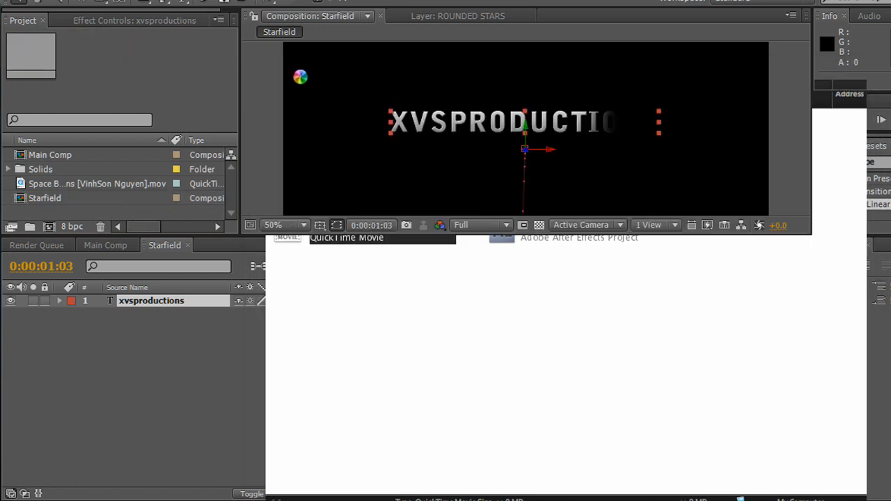
pyautogui.click(97, 183)
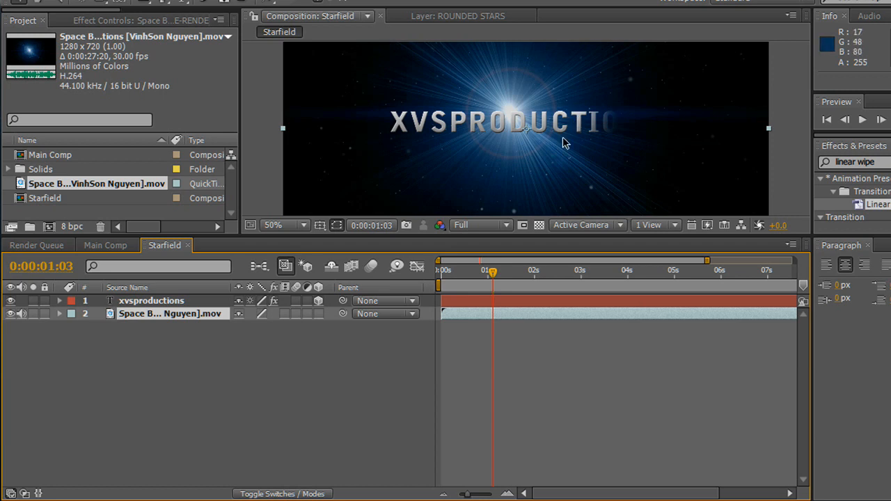
pyautogui.moveTo(493, 271); pyautogui.dragTo(487, 271)
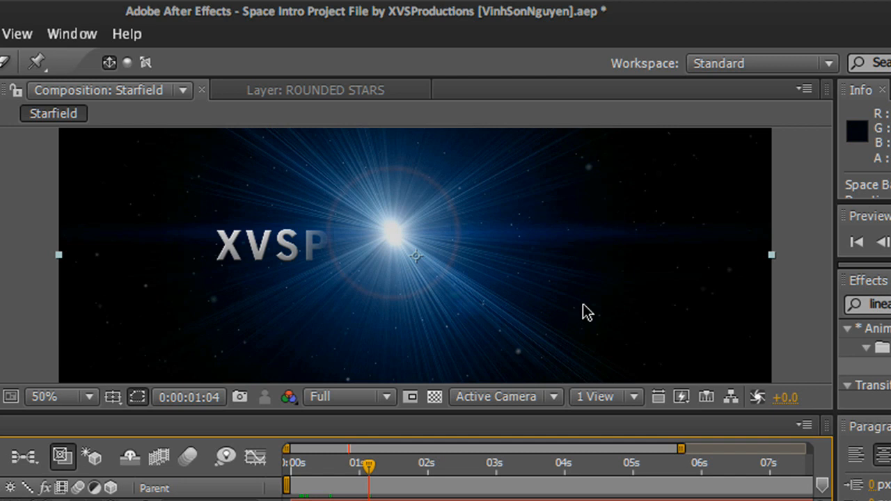
pyautogui.moveTo(557, 304)
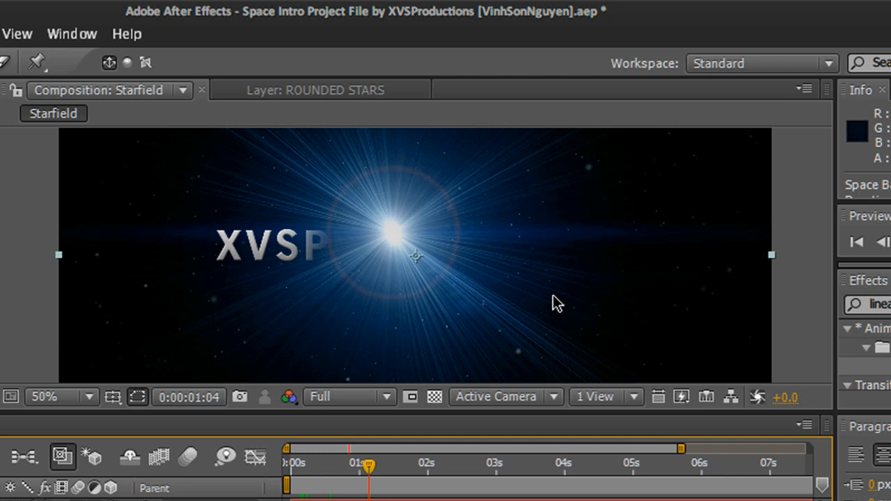
pyautogui.moveTo(355, 367)
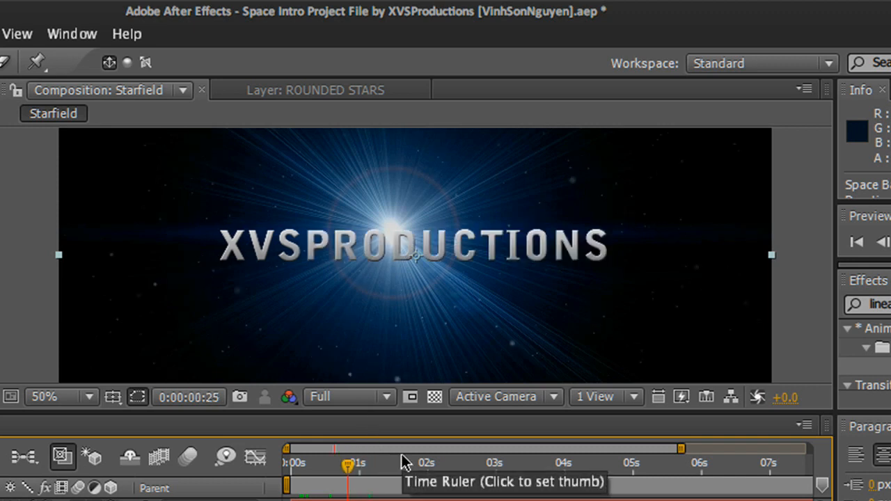
pyautogui.moveTo(431, 272)
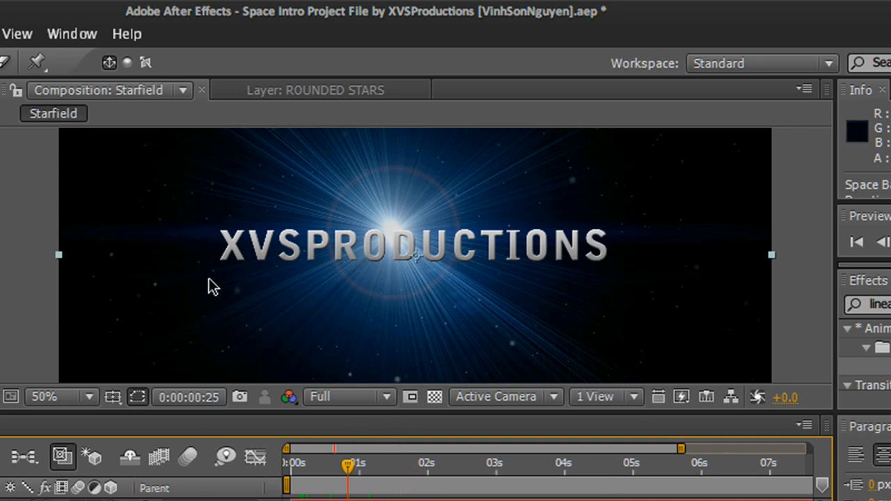
pyautogui.moveTo(465, 284)
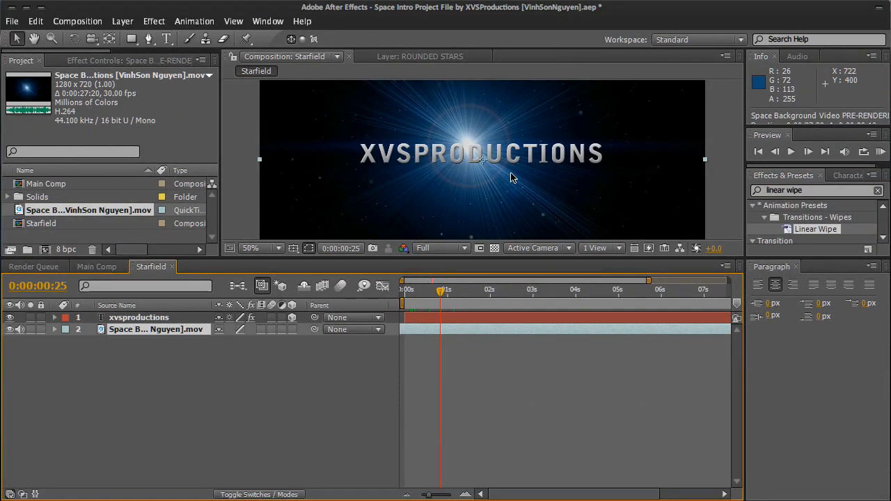
pyautogui.click(262, 248)
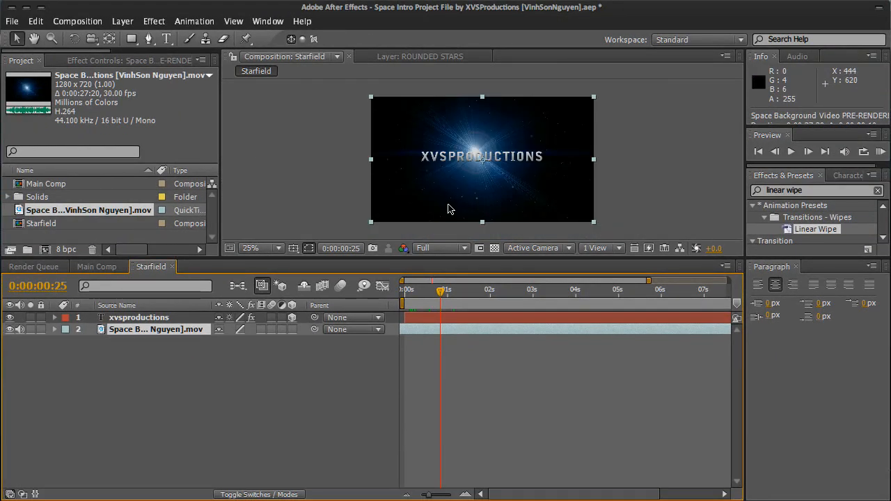